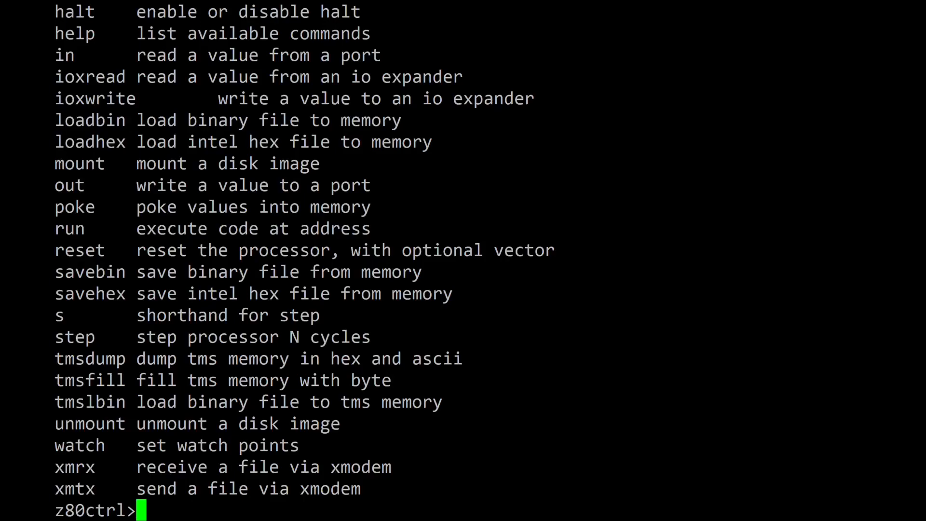
- Check command usages, list the card's 31 files, and load LCD.COM at address 100
text(tmsfil)
text(dir)
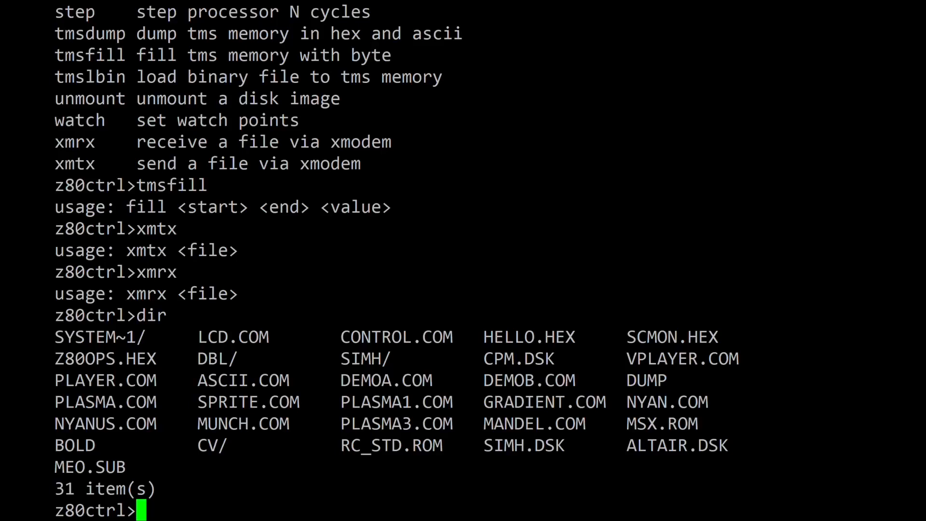
text(loadbin)
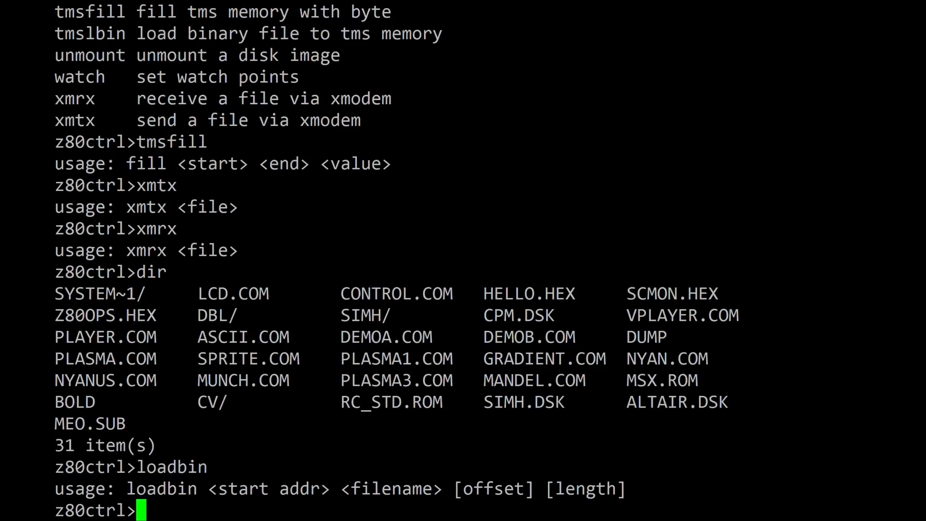
text(loadbin 100 lcd.com)
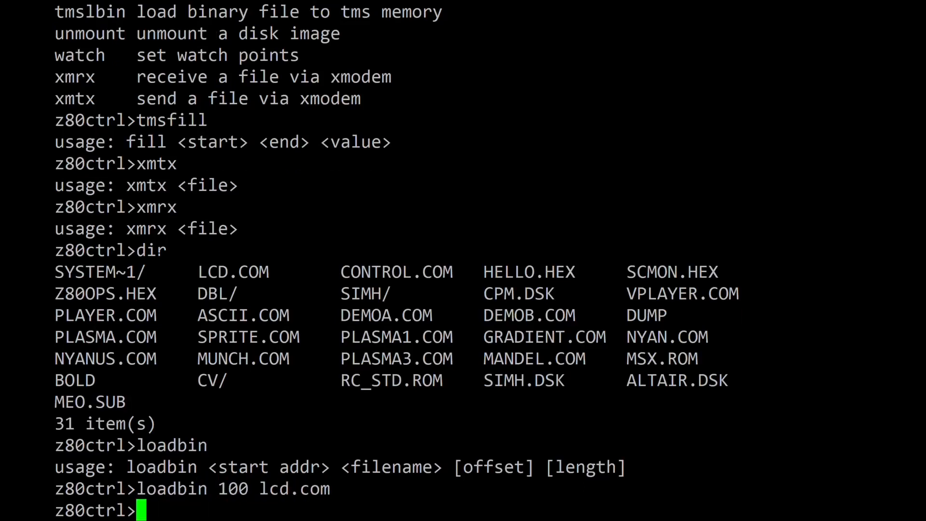
- Load hello.hex into memory as 45 bytes at 0100–012c
text(loadhex hello)
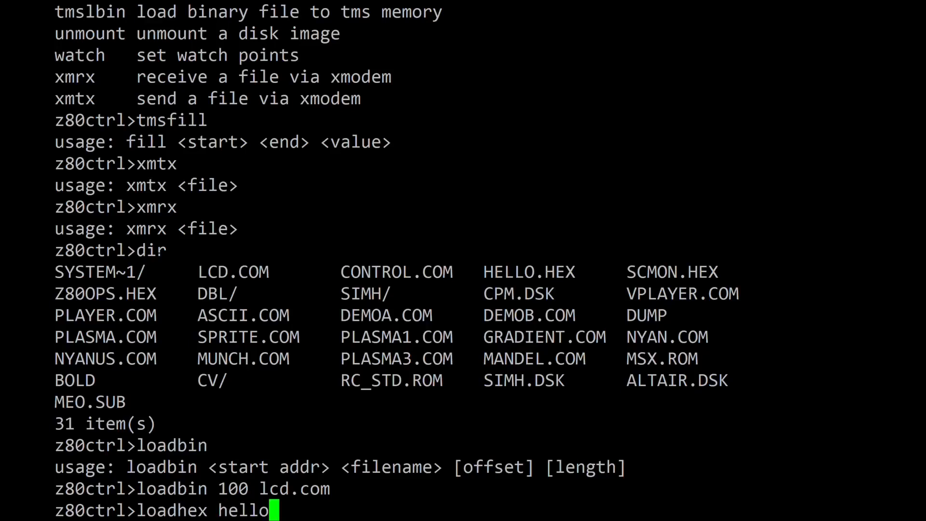
text(.hex)
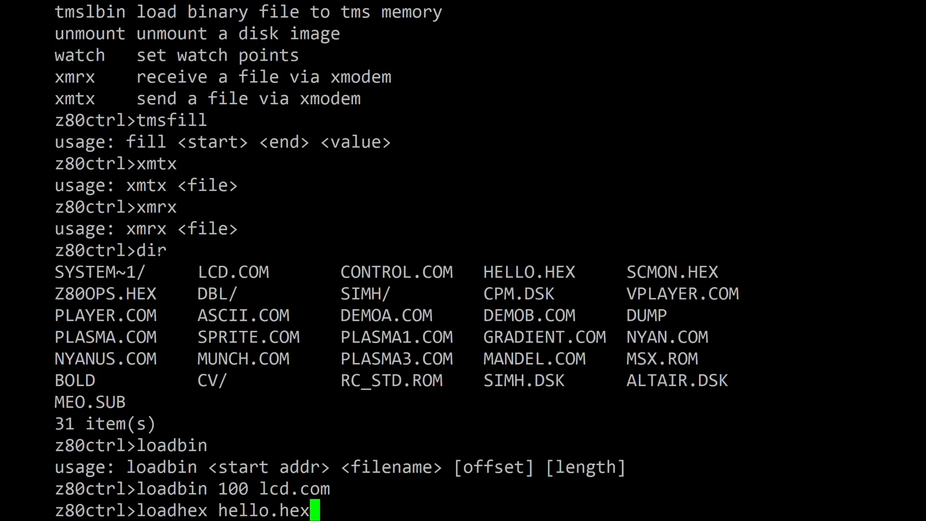
key(Return)
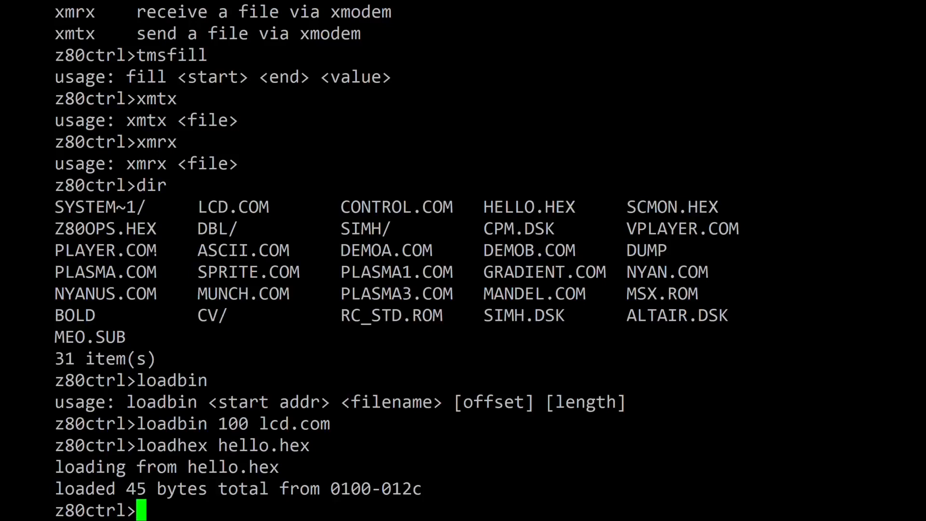
- Check savehex and dump usage, then dump memory from 100 showing 'hello, world'
text(savehex)
text(dump)
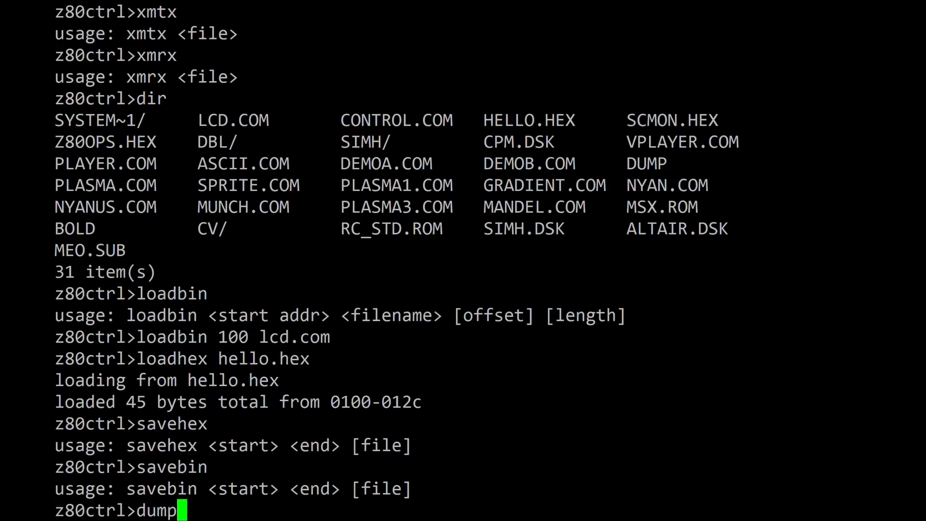
key(Return)
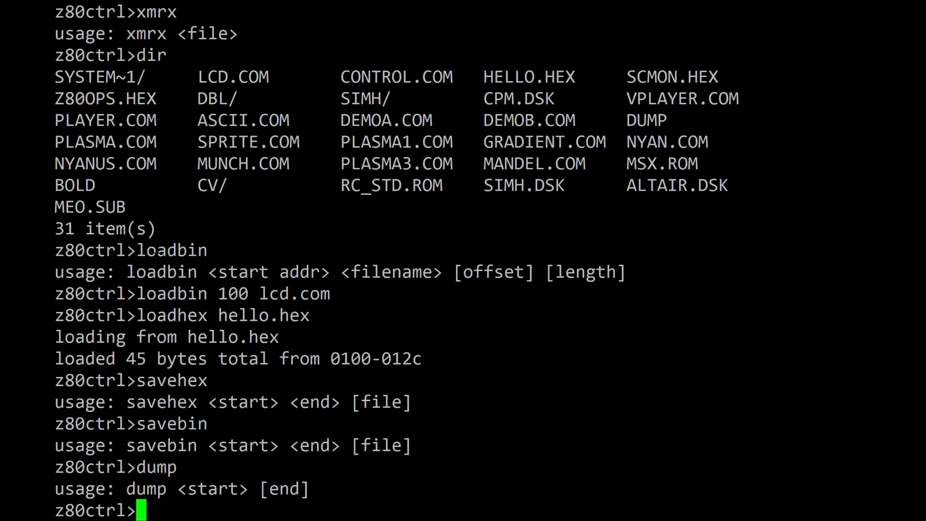
text(dump 100)
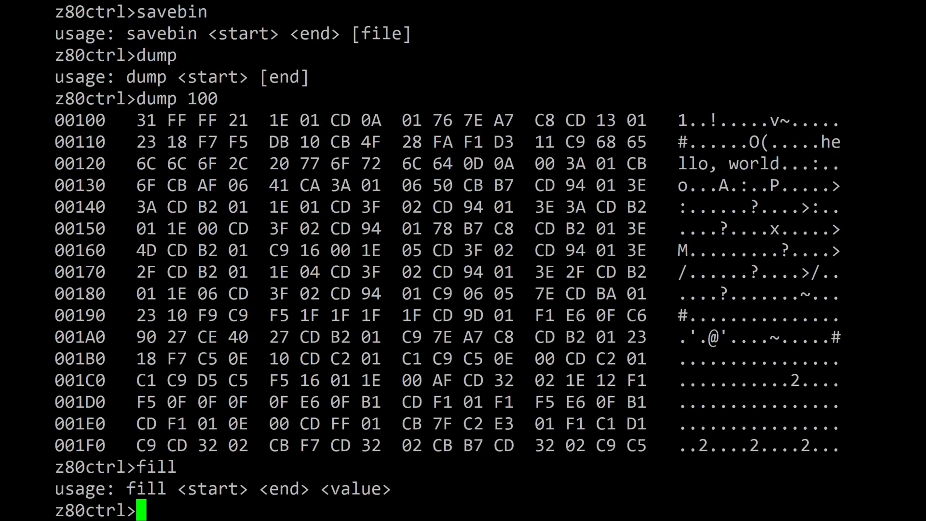
- Zero-fill memory from 0 to ffff and dump from 100 to confirm it's cleared
text(fill 0 f)
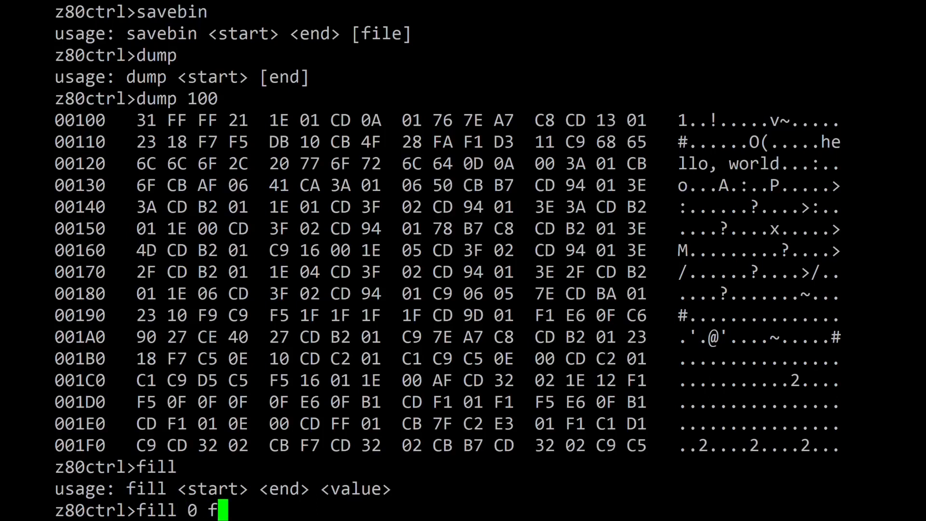
text(fff 0)
text(dump)
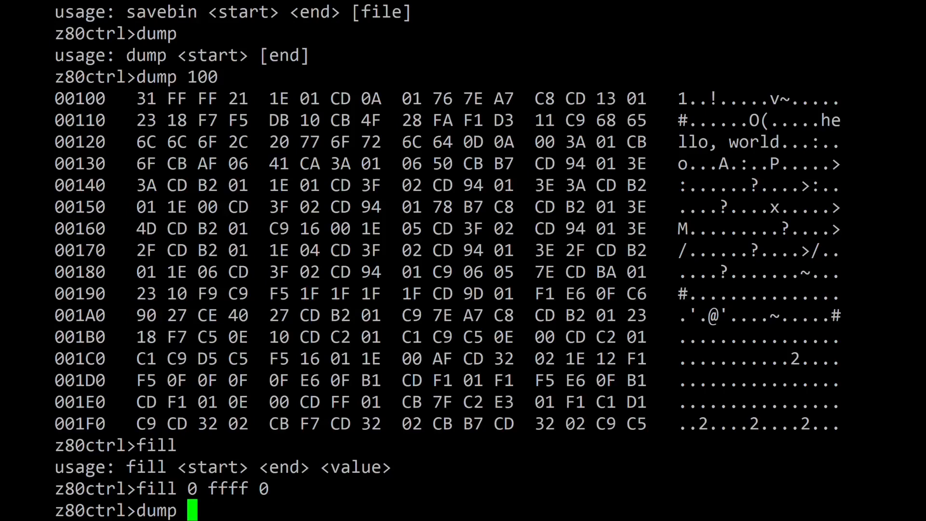
text( 100)
key(Return)
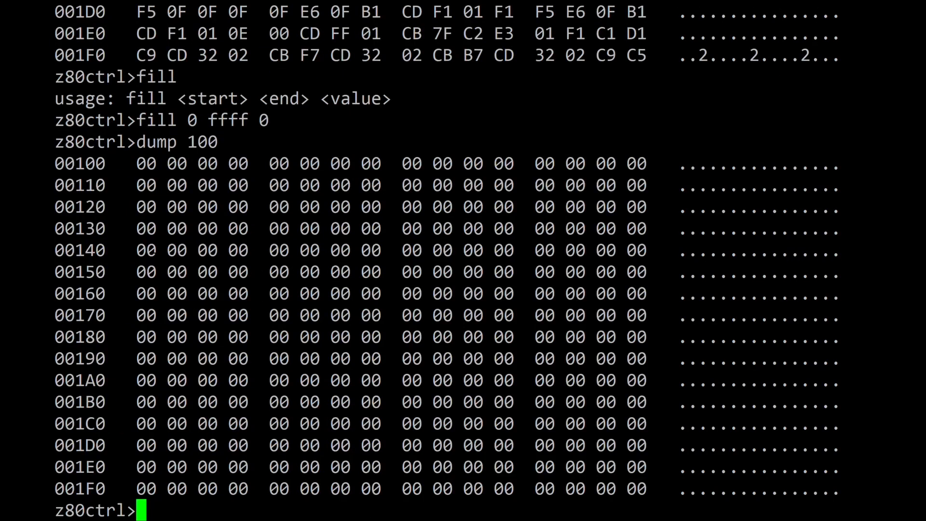
- Reload hello.hex so only its 45 bytes sit at address 100
text(loadh)
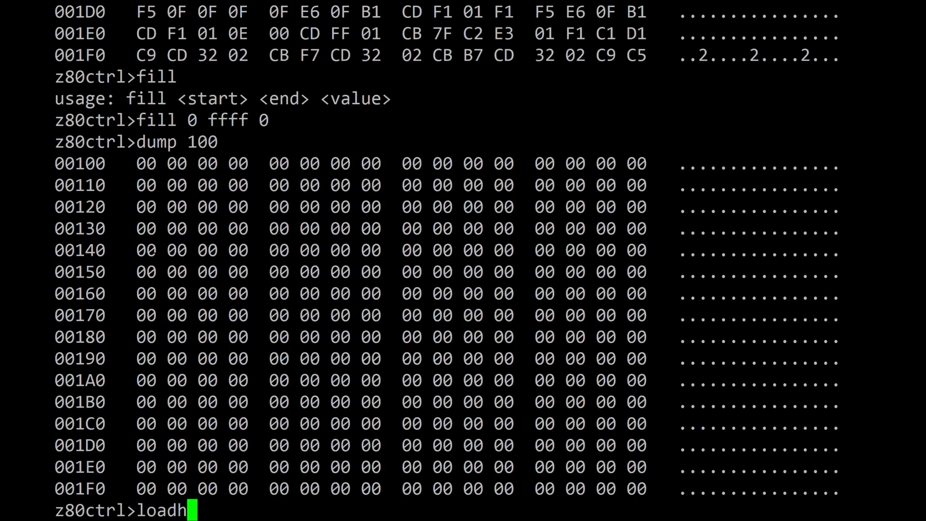
text(ex hello.hex)
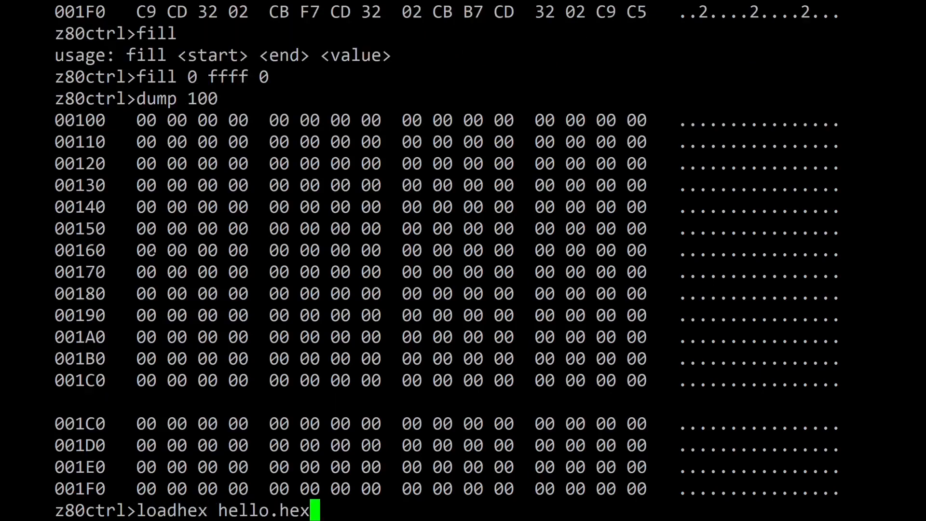
key(Return)
text(dump 100)
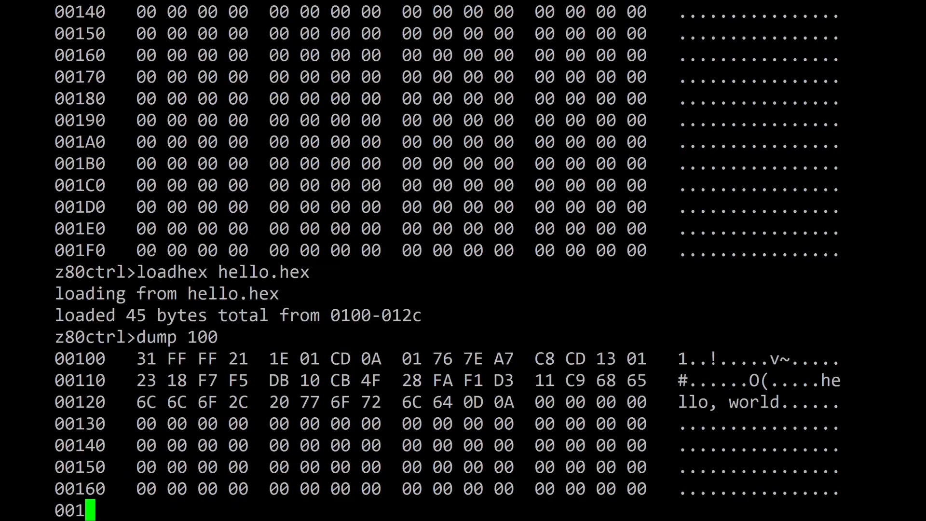
text(run)
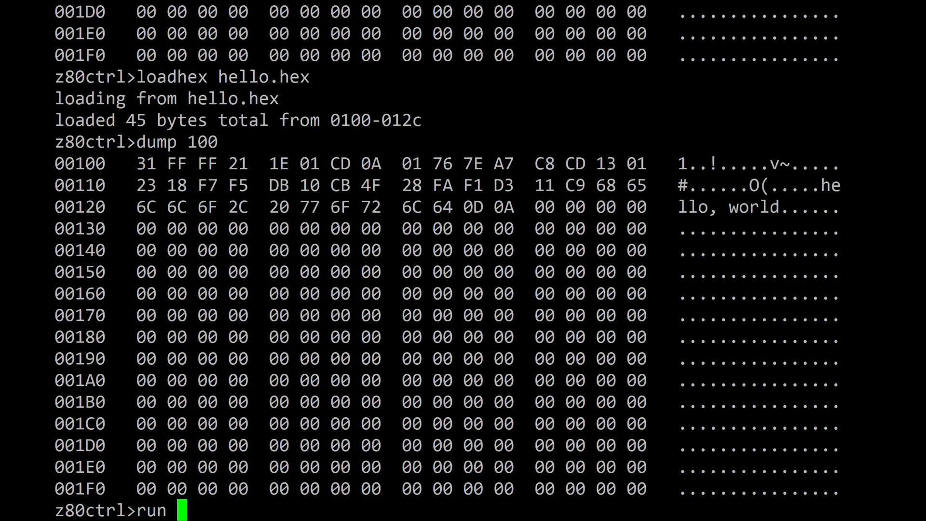
- Run the program at 100 to print 'hello, world', then turn halting on and off
text(100)
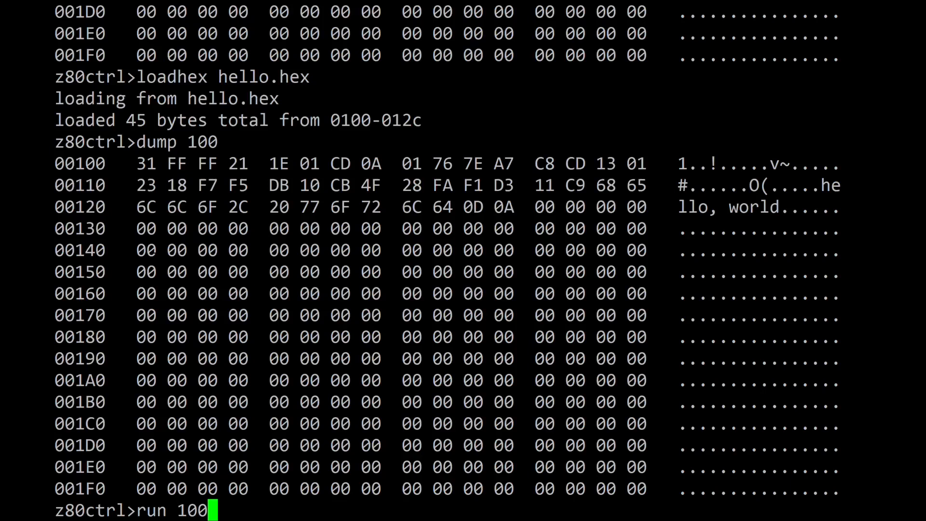
key(Return)
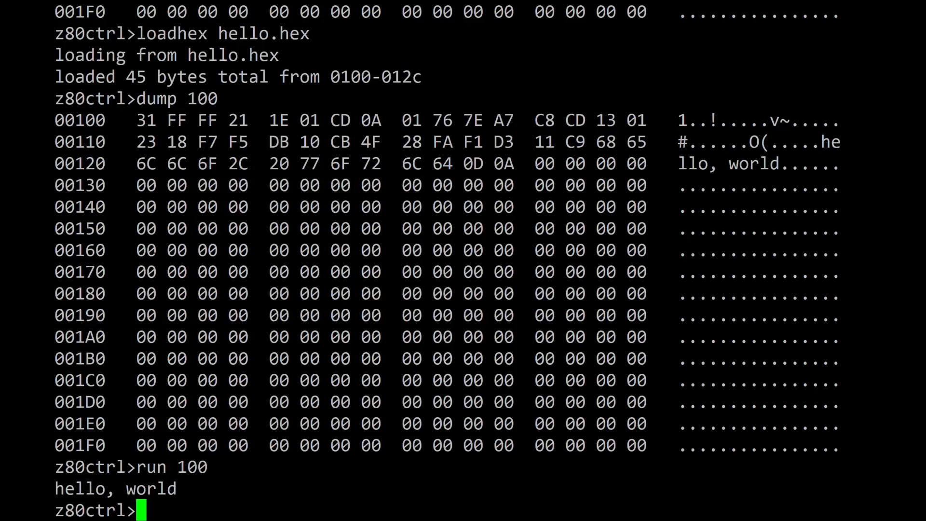
text(halt)
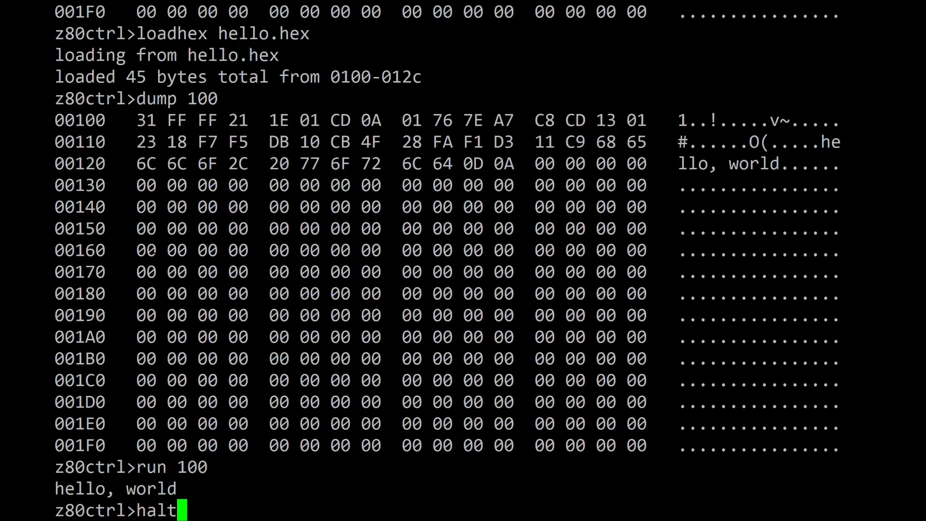
key(Return)
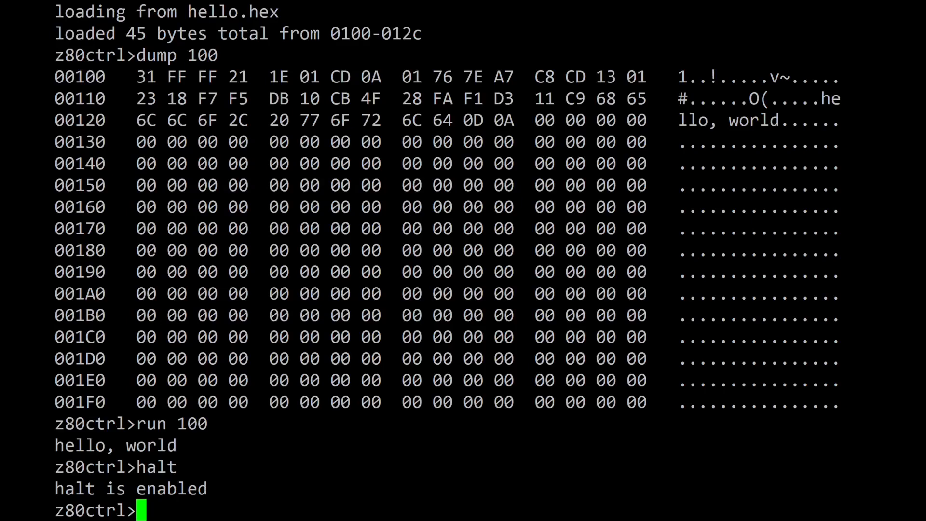
text(halt of)
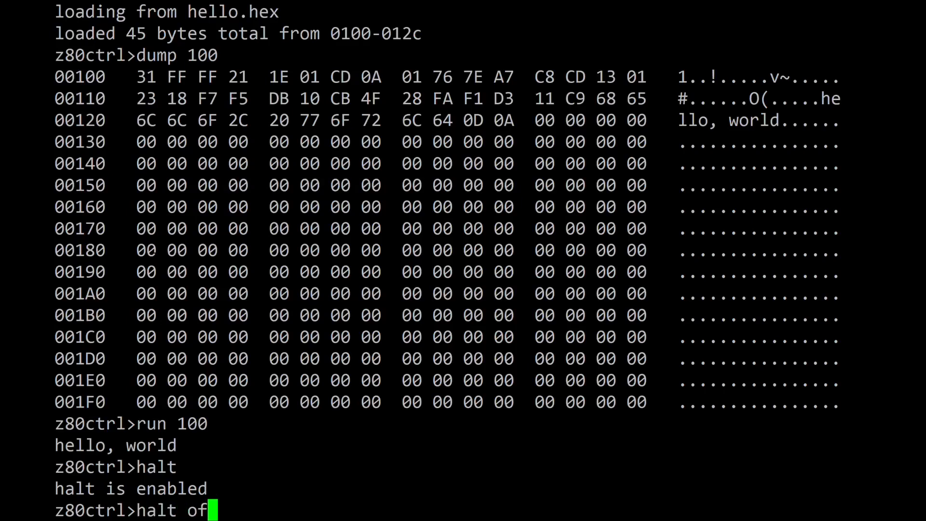
key(Return)
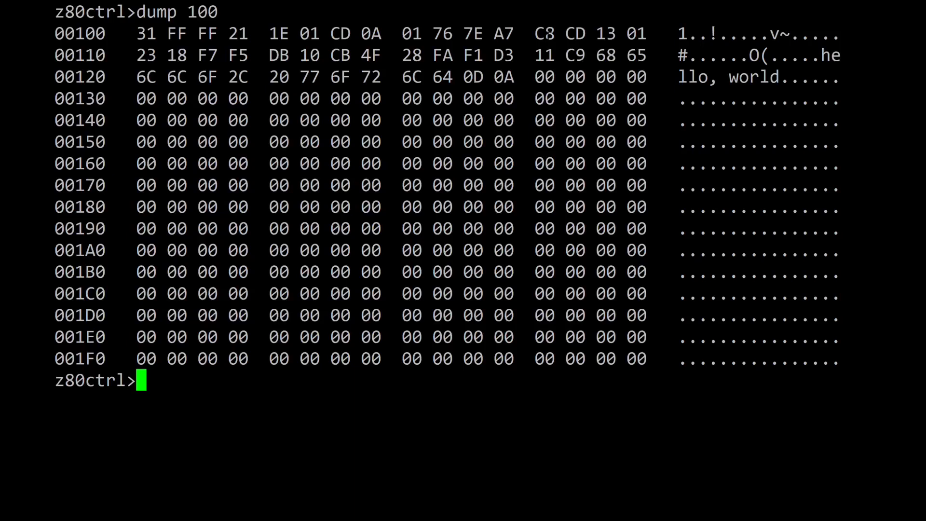
- Poke 21 into address 12a so the program prints 'hello, world!'
text(poke 12)
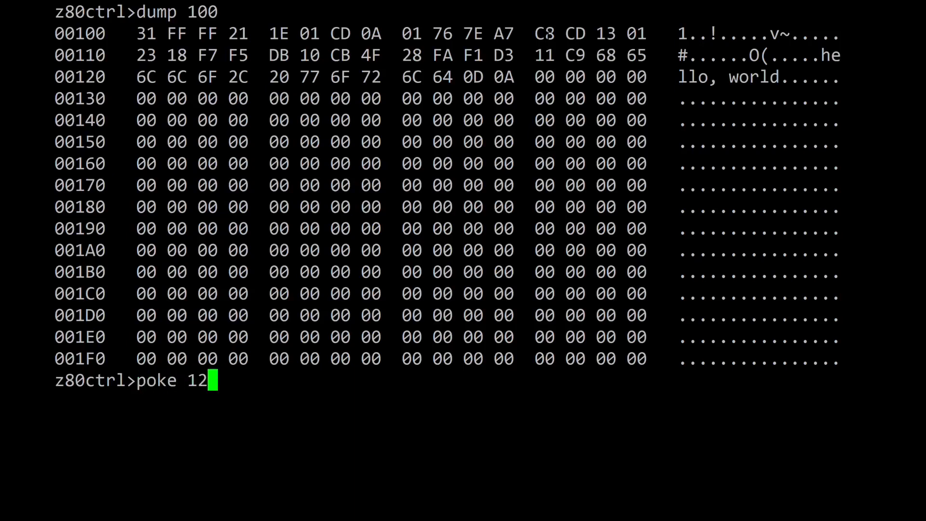
text(a 21)
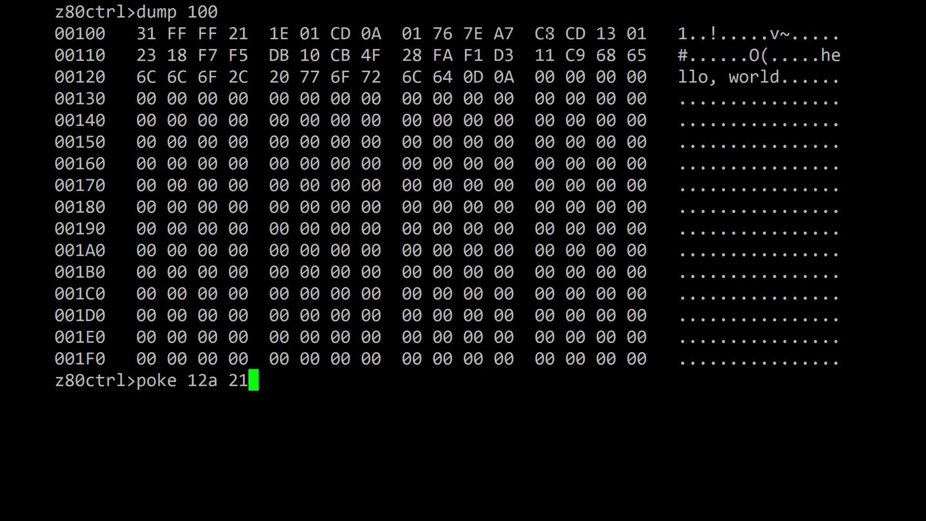
key(Return)
text(run 100)
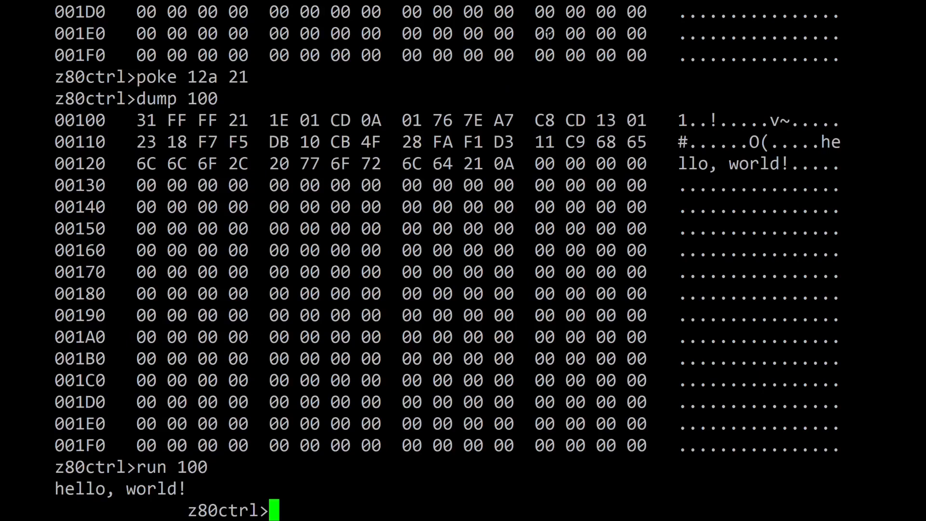
- Step through bytes from 120 in interactive poke unchanged, then exit with x
text(poke 120)
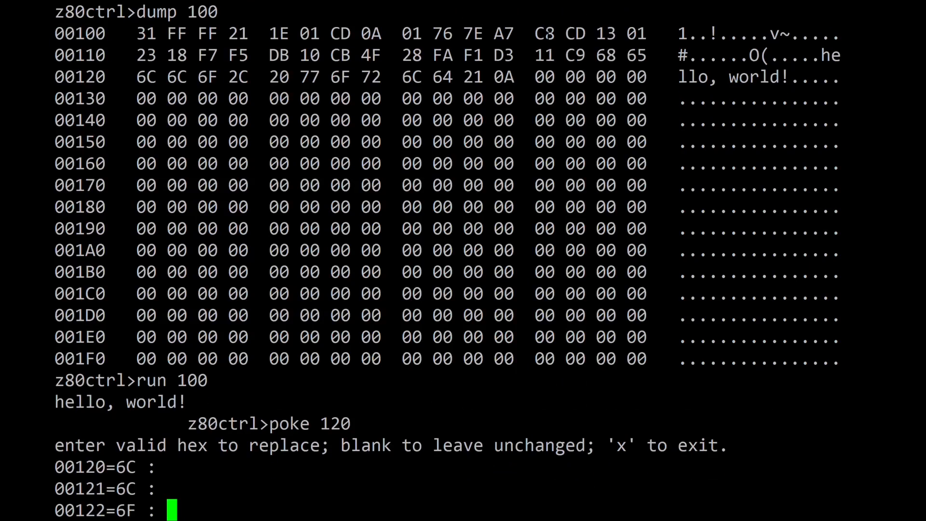
key(Return)
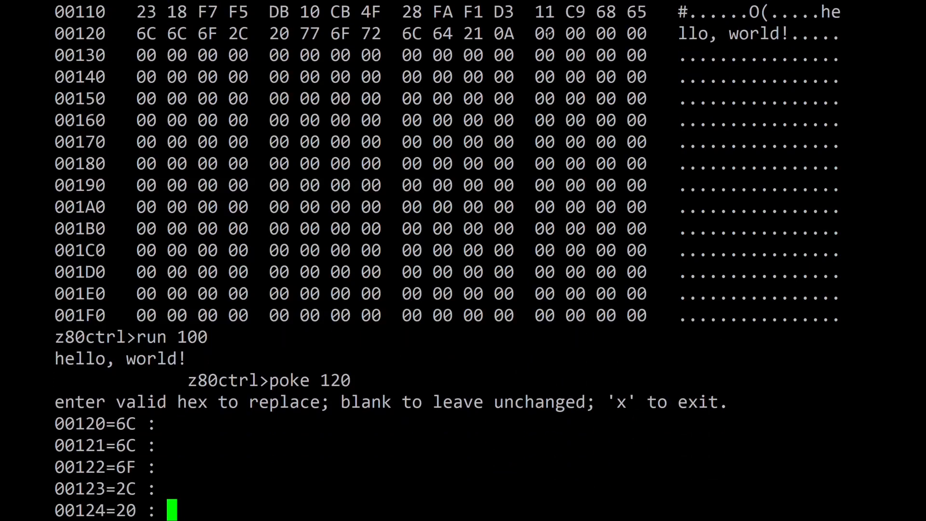
key(Return)
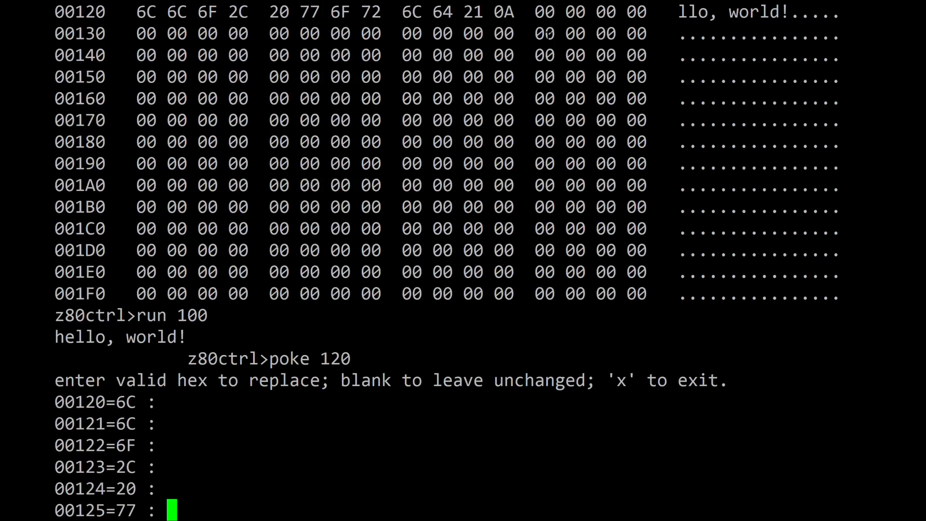
text(x)
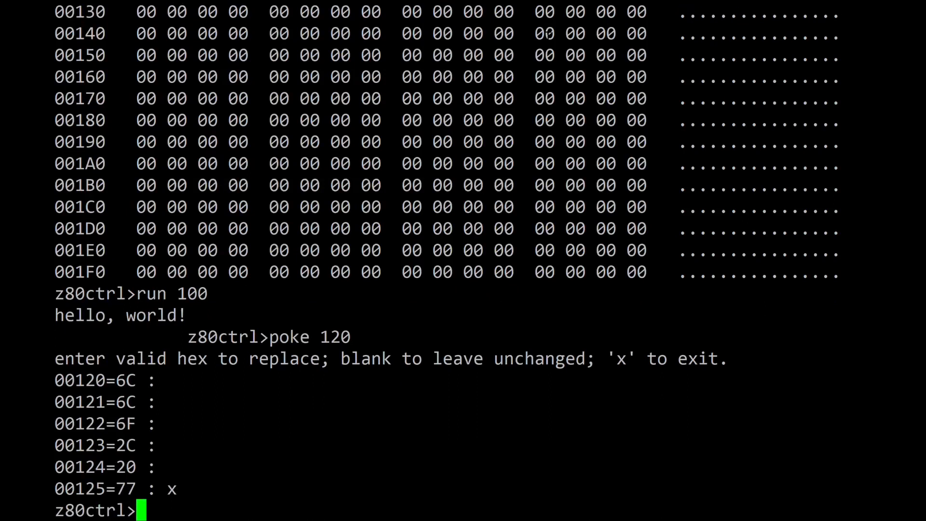
text(disasm)
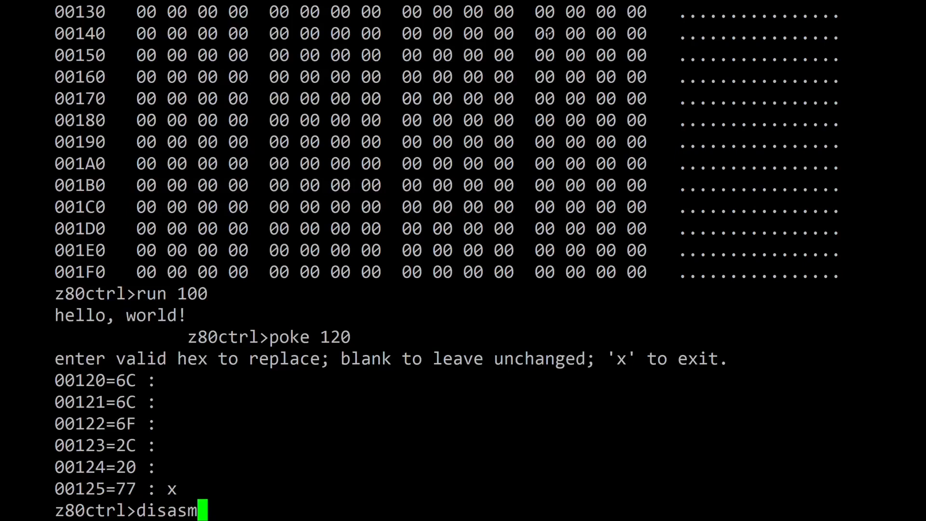
- Disassemble the hello program from address 100, then a ranged disassembly starting at 100
key(Return)
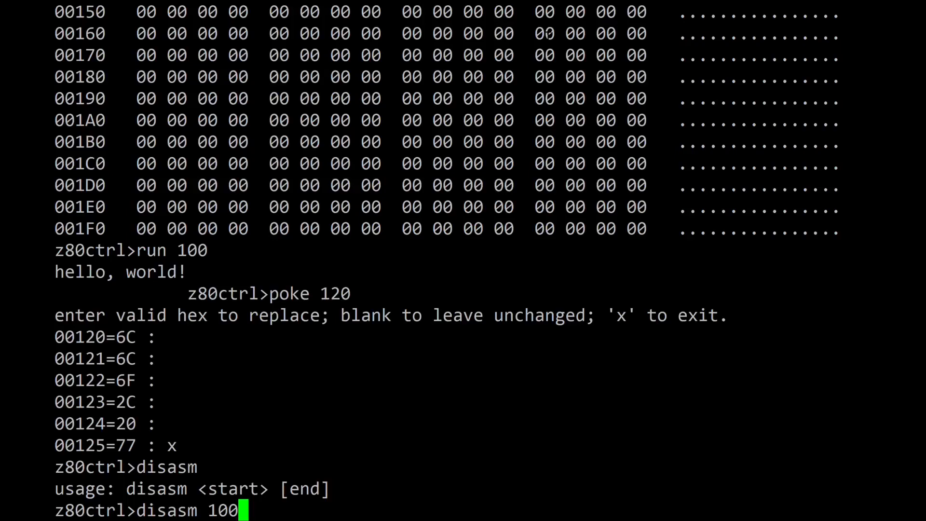
key(Return)
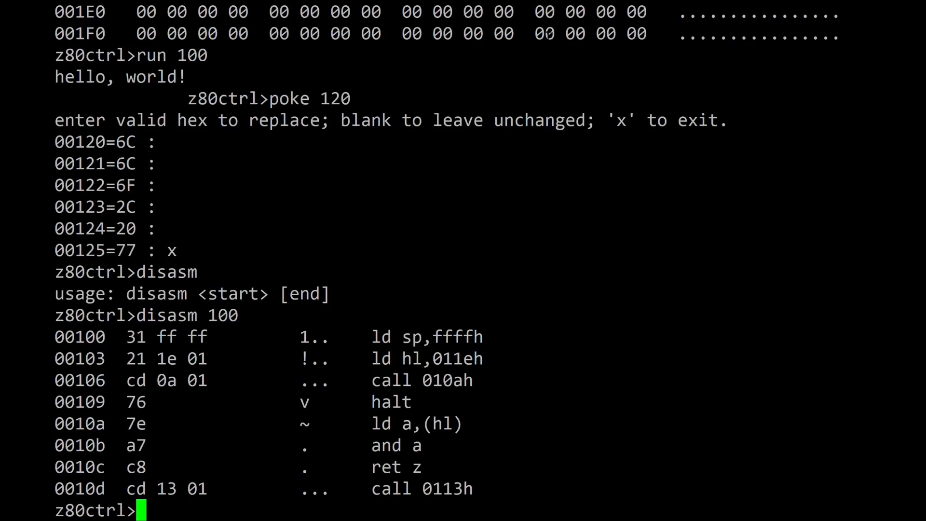
text(disasm)
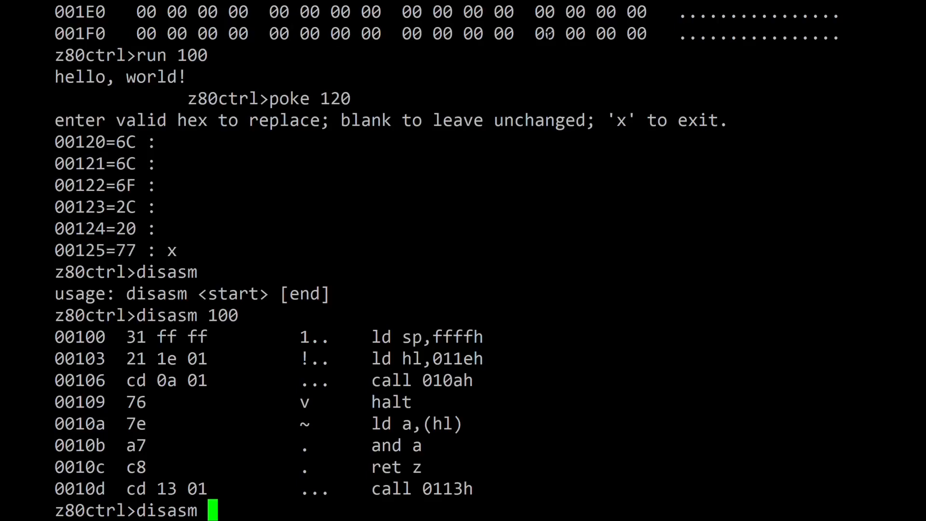
text(100 1)
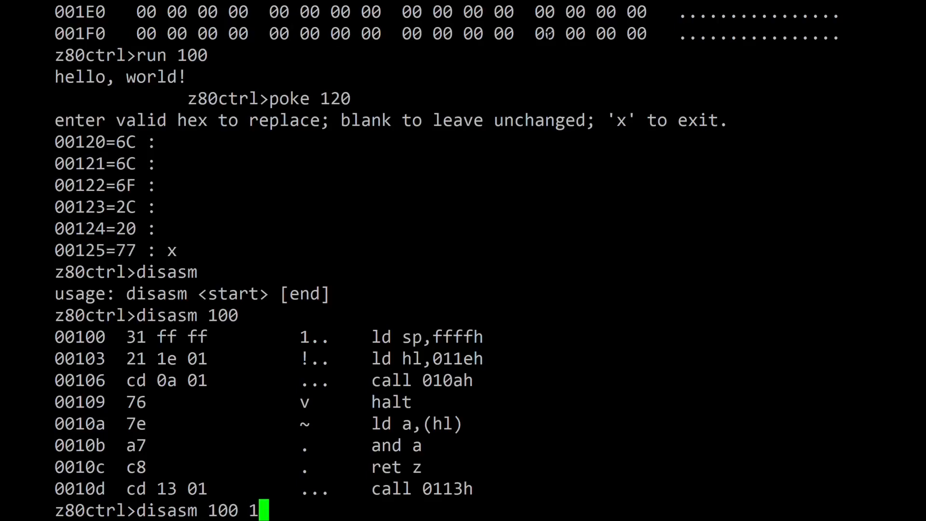
key(Return)
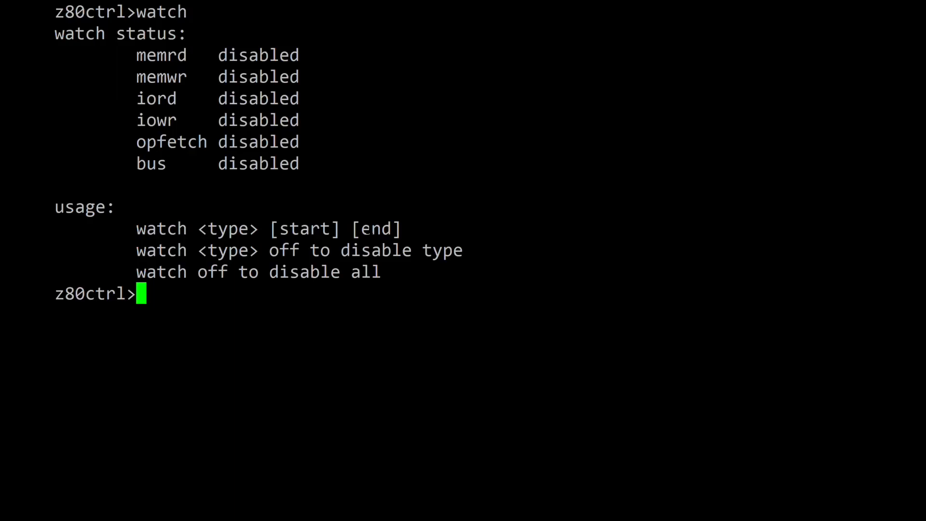
- Add an opcode-fetch watch covering addresses 100 to 1ff
text(watch opfetch)
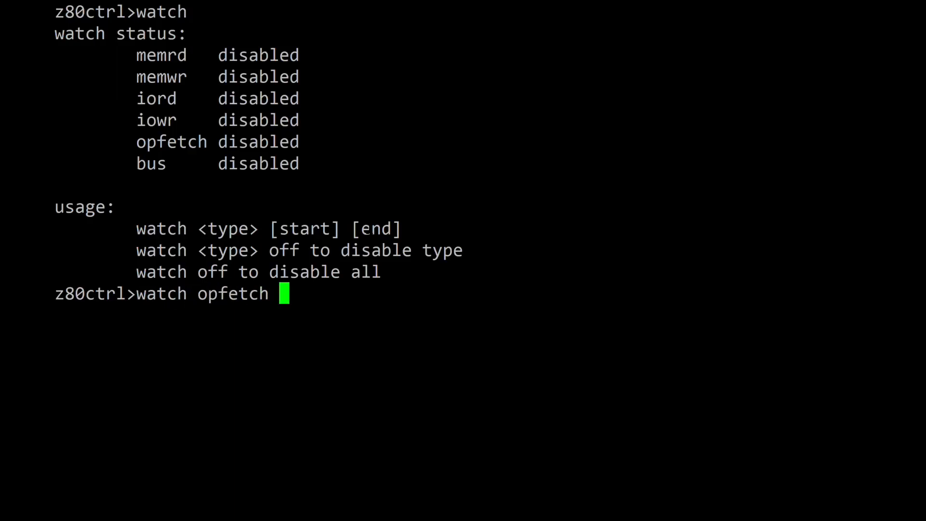
text(100 1ff)
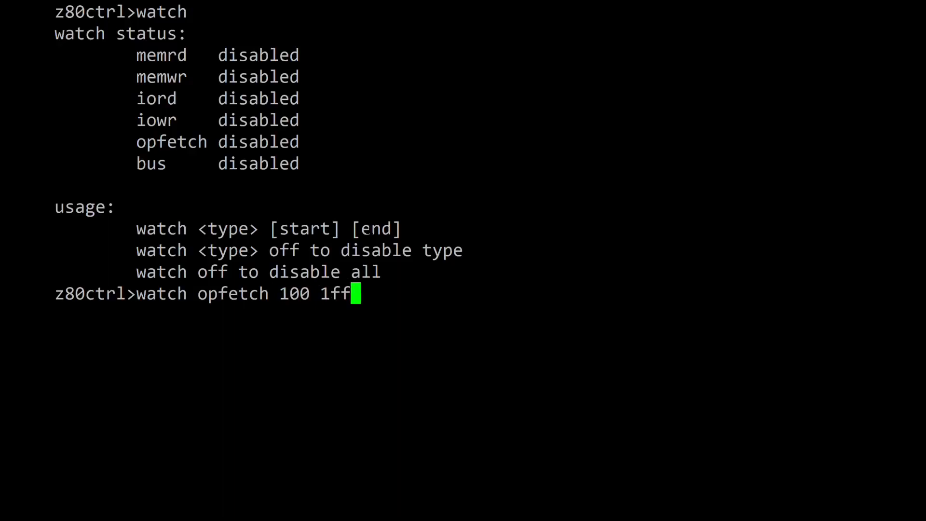
key(Return)
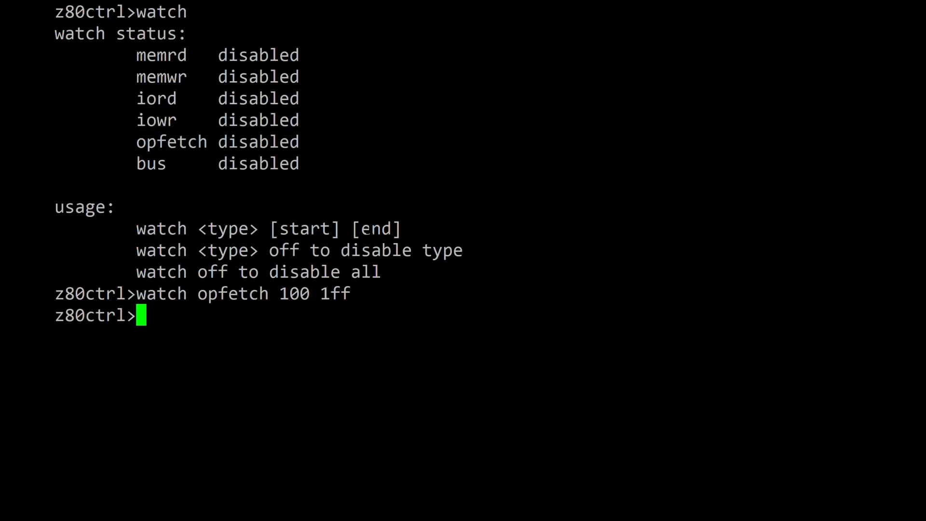
text(debu)
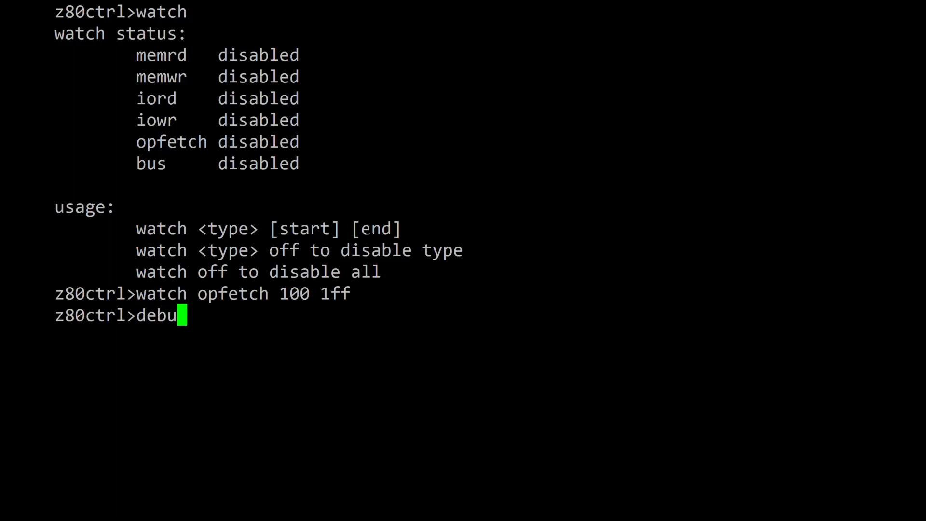
- Run debug on the hello program and scroll its opcode trace to the halt
key(Return)
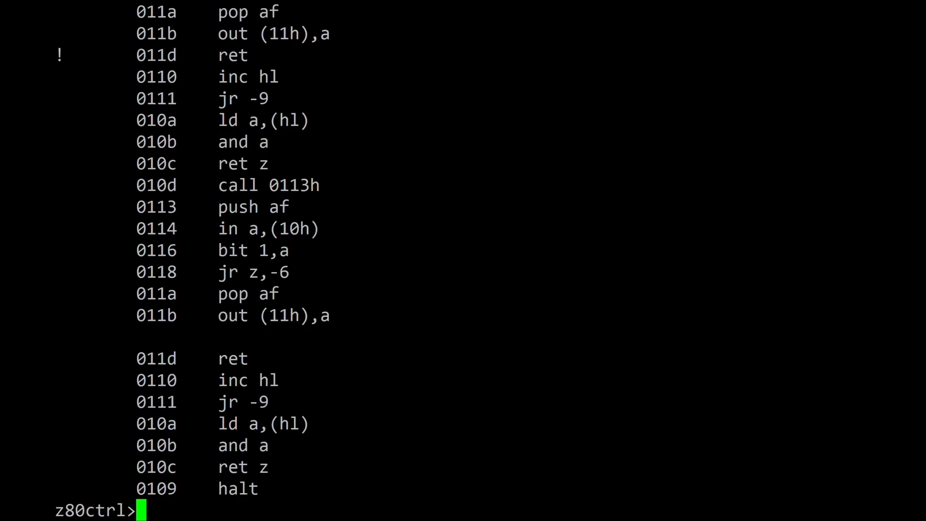
scroll(down, 3)
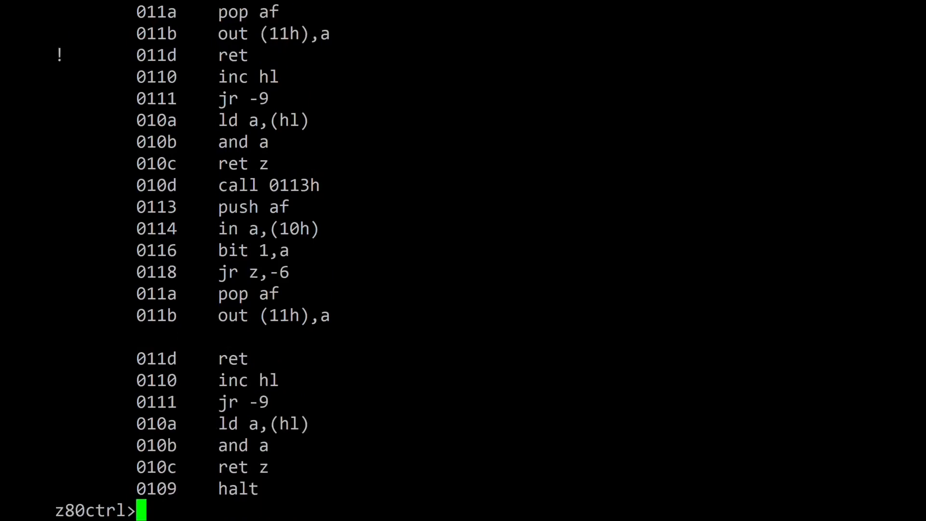
- Watch I/O writes and reads on ports 10–11, then rerun debug to trace them
text(watch iowr 10)
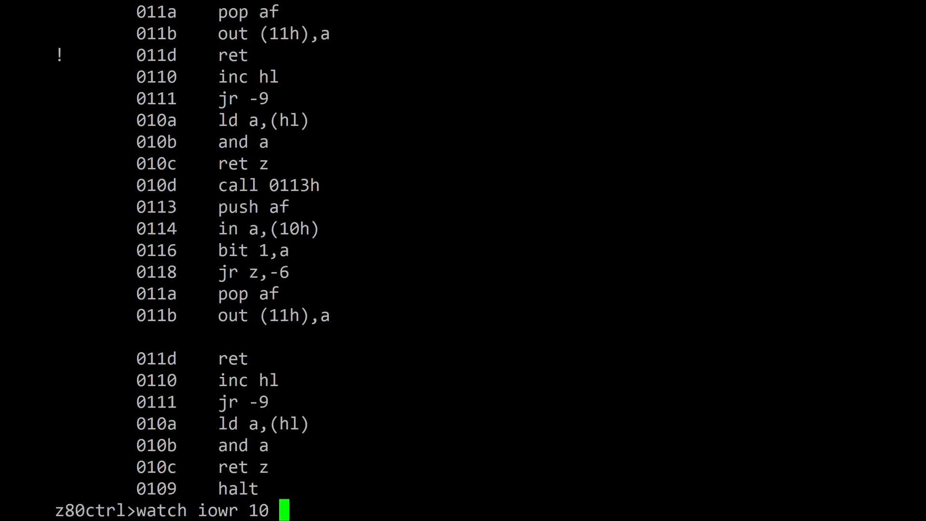
text(11)
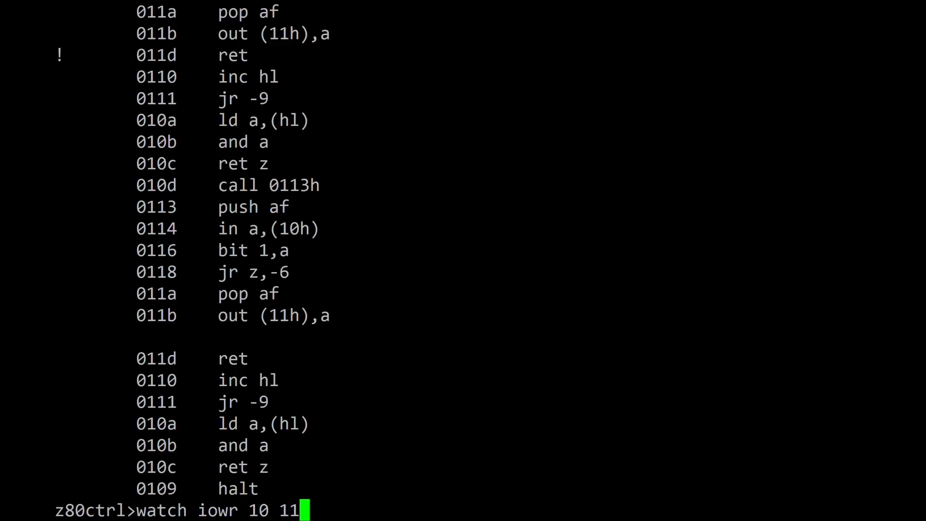
key(Return)
text(watch iord 10 11)
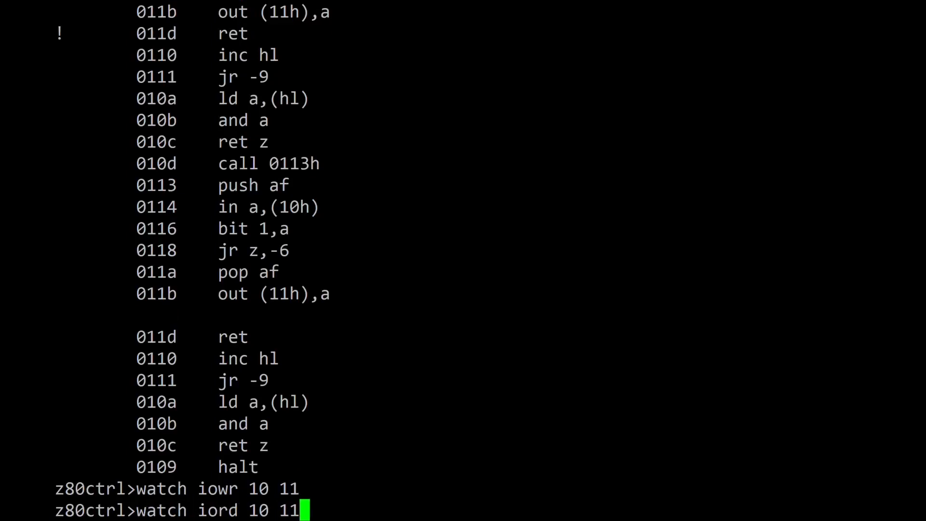
key(Return)
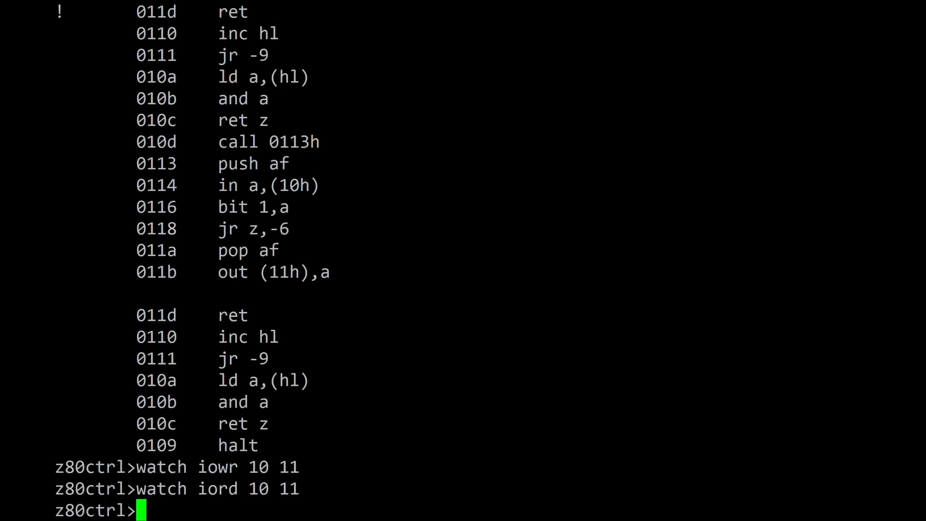
key(Return)
text(watch memrd)
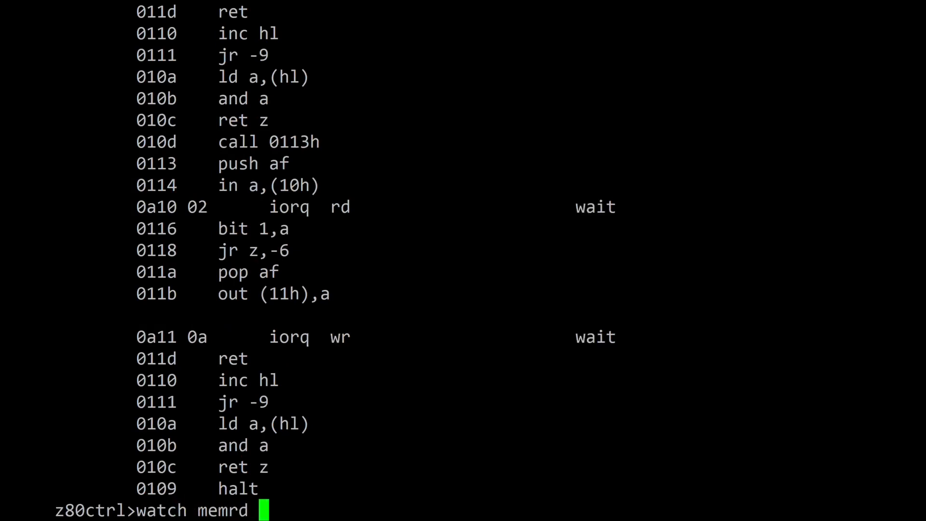
- Add a memory-read watch on 11e–12b, rerun debug, and scroll to the 012b read
text(11e 12)
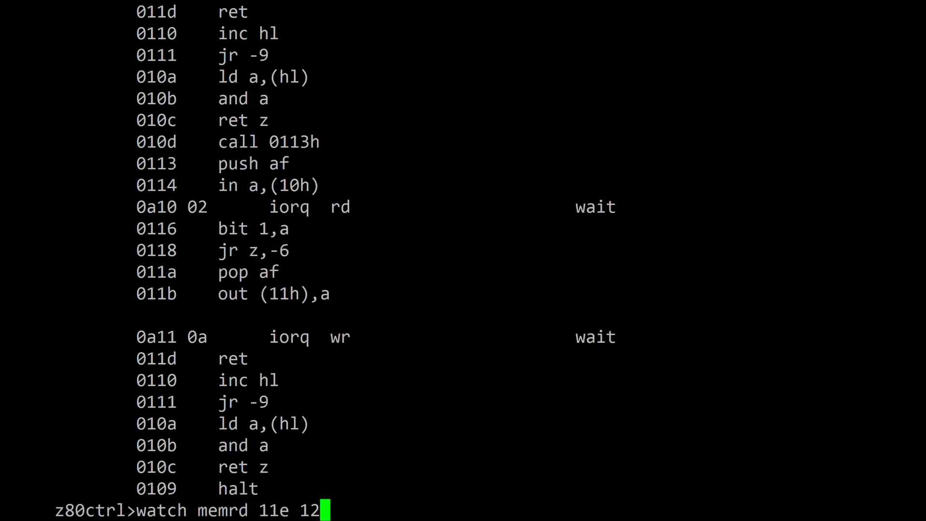
key(Return)
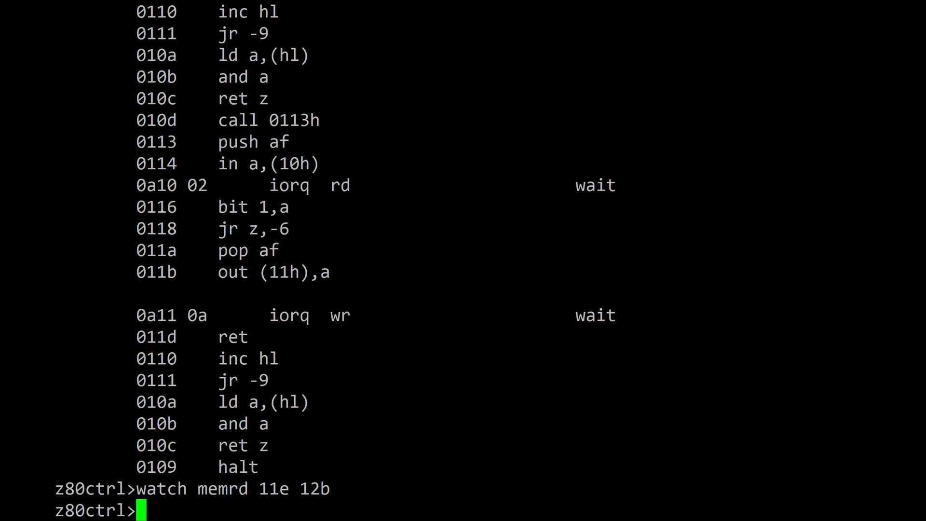
text(d)
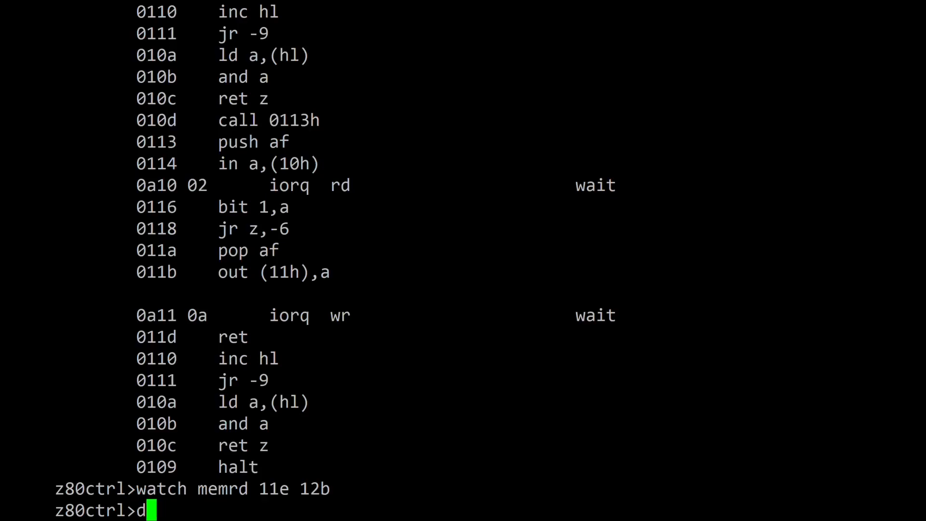
key(Return)
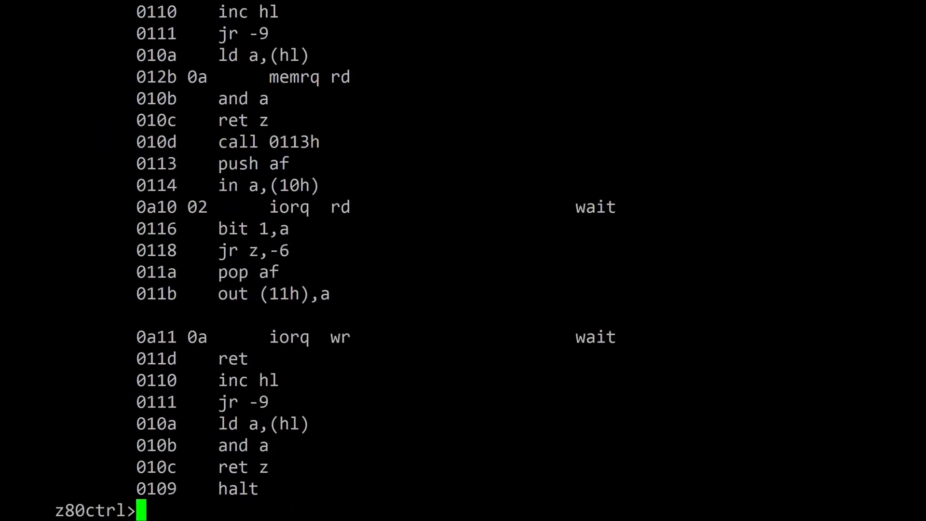
scroll(down, 3)
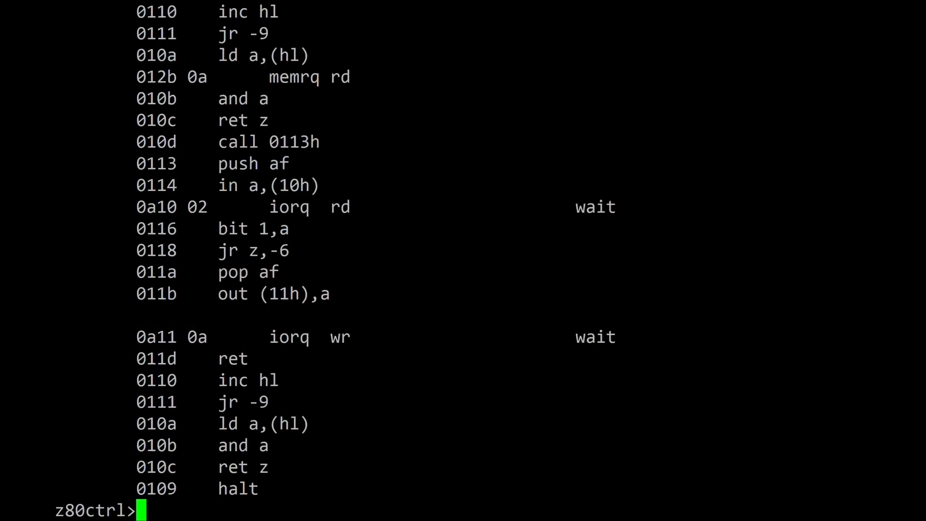
- Set an opcode-fetch breakpoint at address 011b
text(break op)
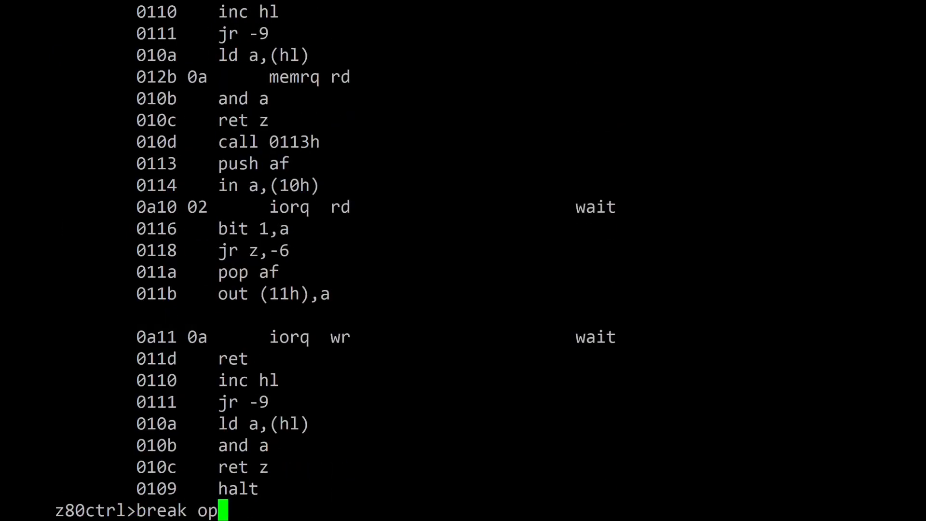
text(fetch 0)
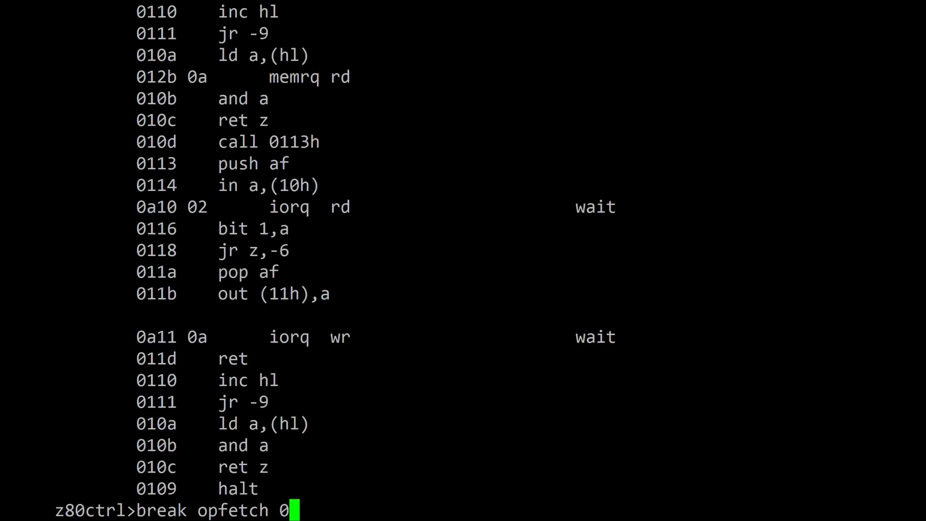
text(11b)
text(de)
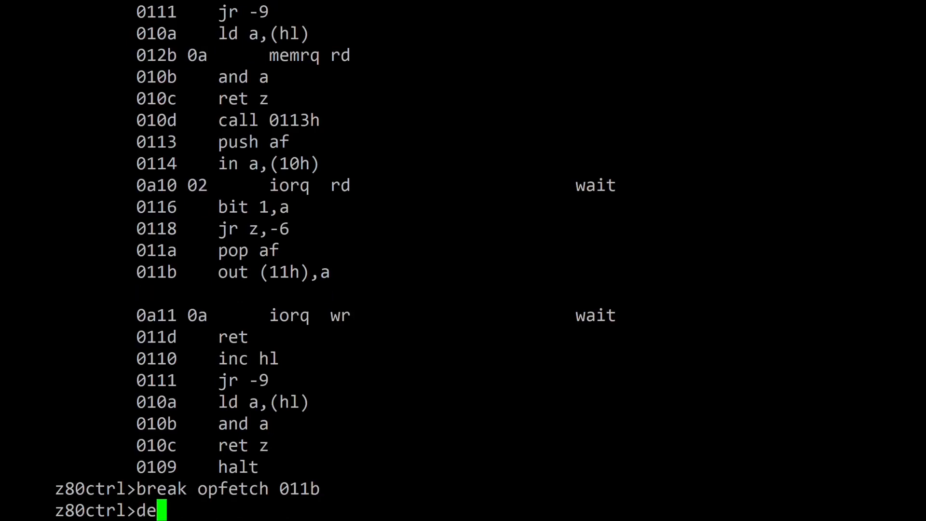
- Debug the hello program from address 100 until the 011b break, then step past it
text(bug 100)
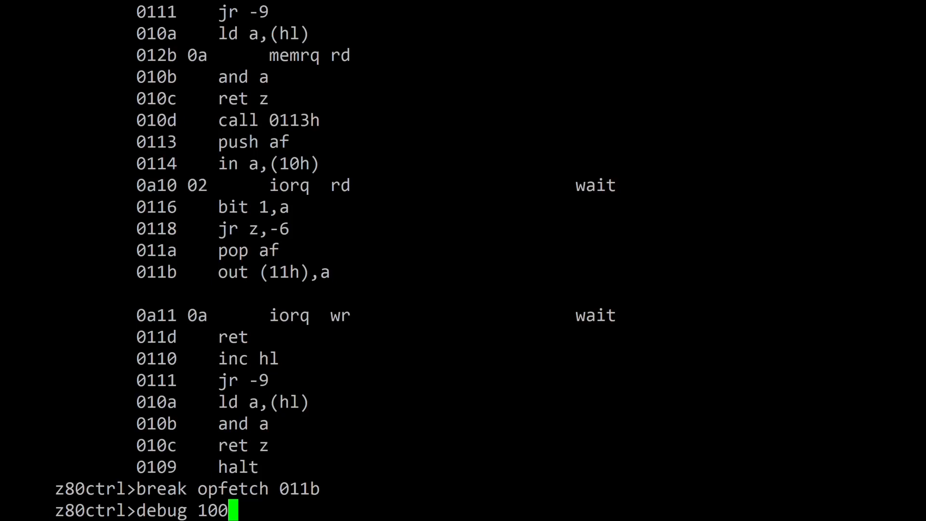
key(Return)
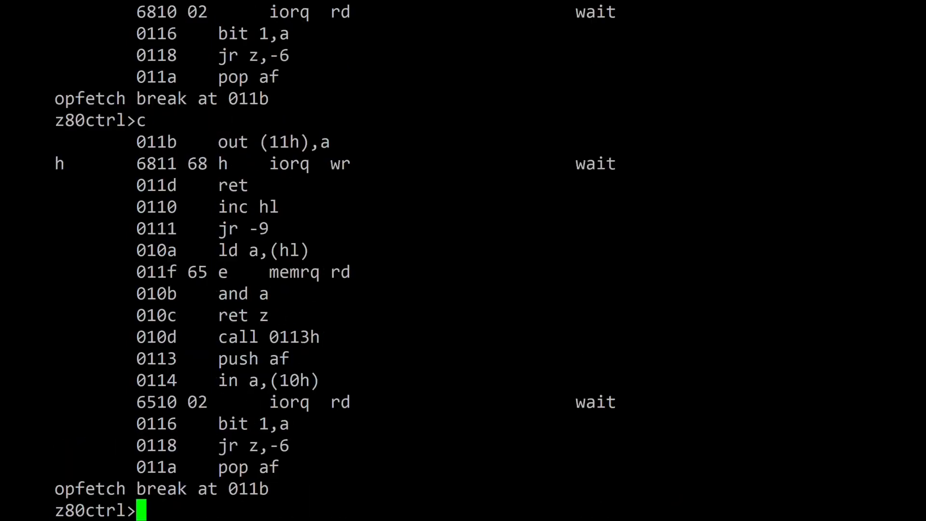
key(Return)
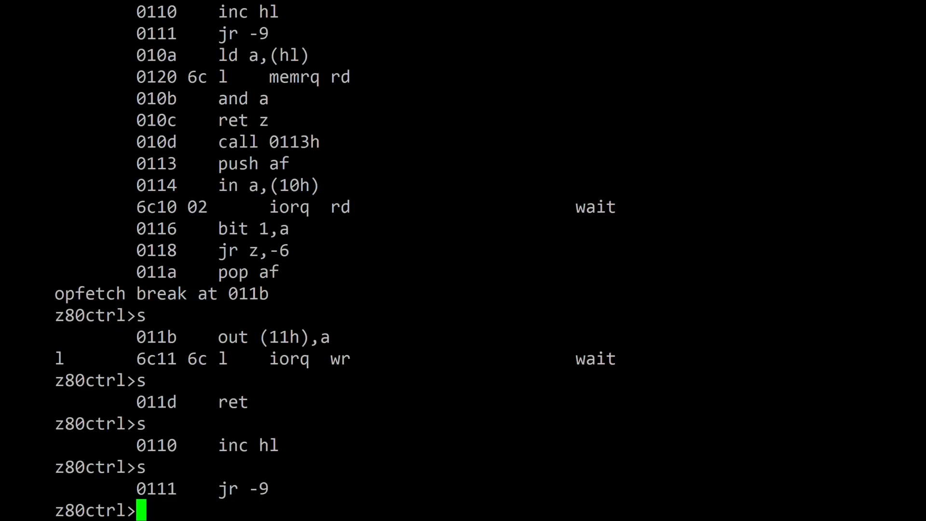
text(boot simh.d)
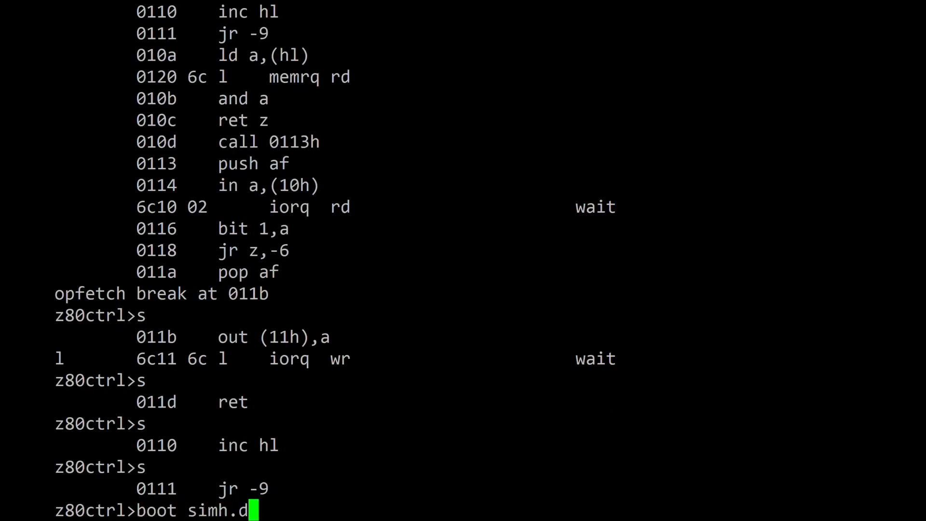
- Boot CP/M 2.2 from simh.dsk and list drive A's files with dir
text(sk)
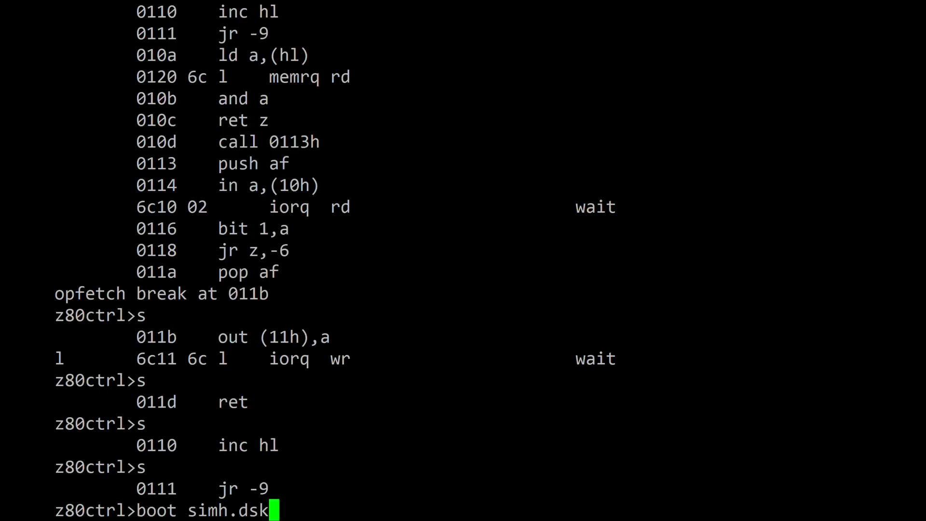
key(Return)
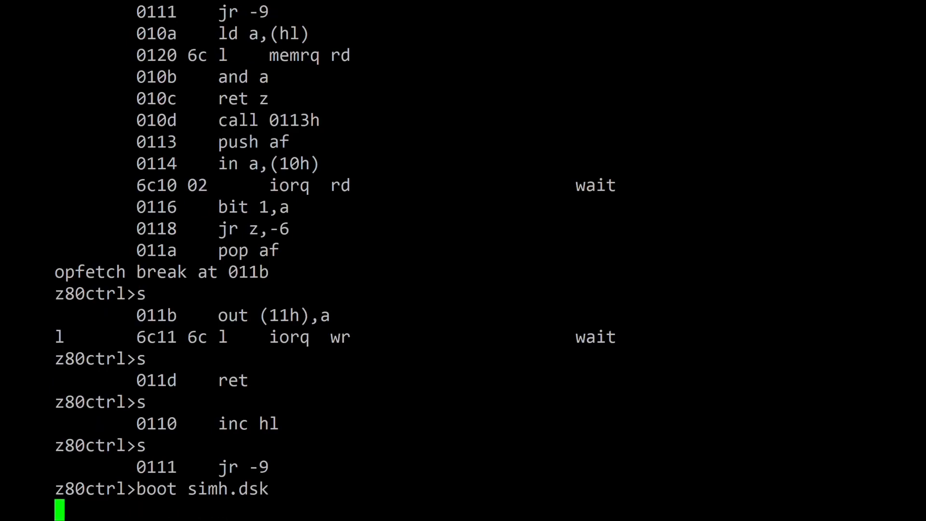
key(Return)
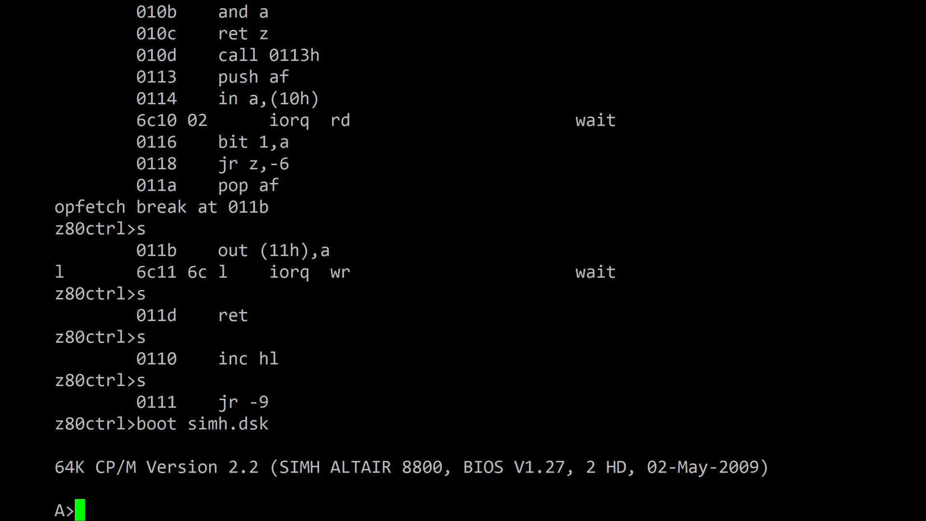
text(dir)
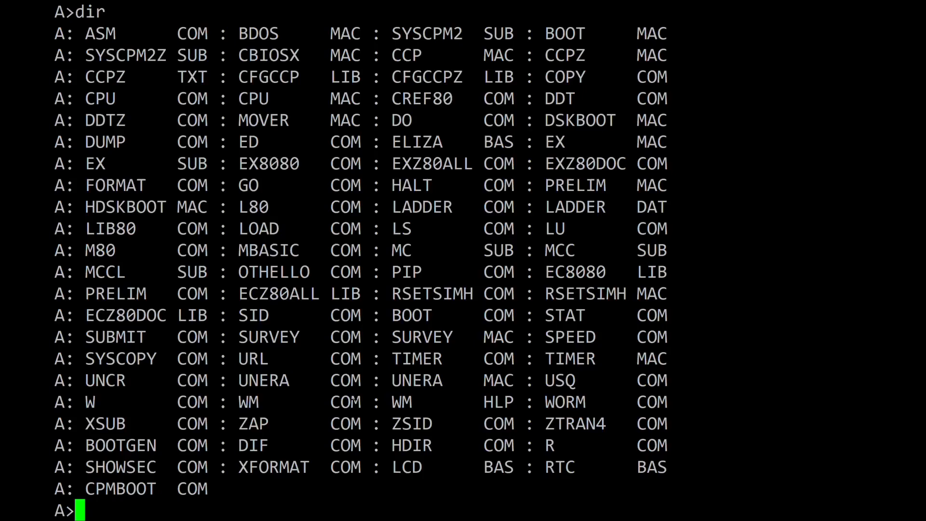
- Start MBASIC 5.21 and load "RTC.BAS", showing its listing through line 270
text(mb)
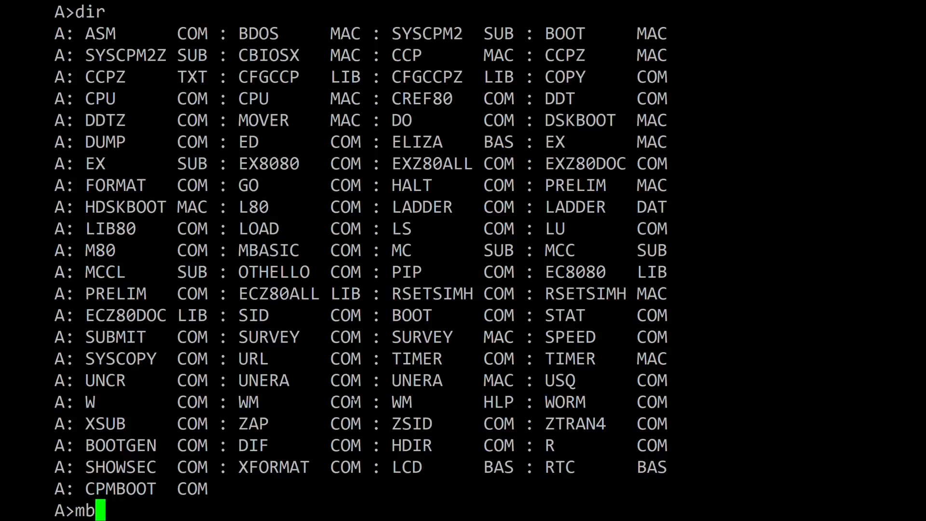
text(asic)
text(load)
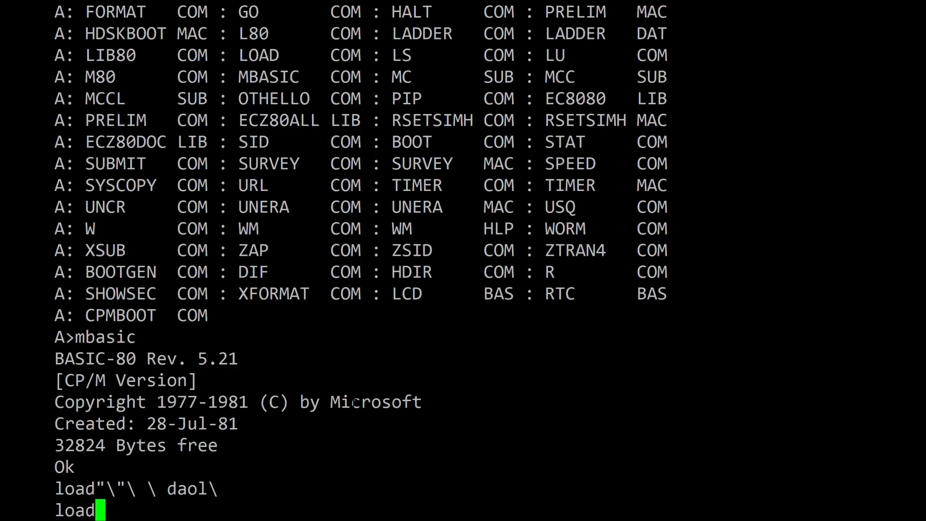
text("RTC)
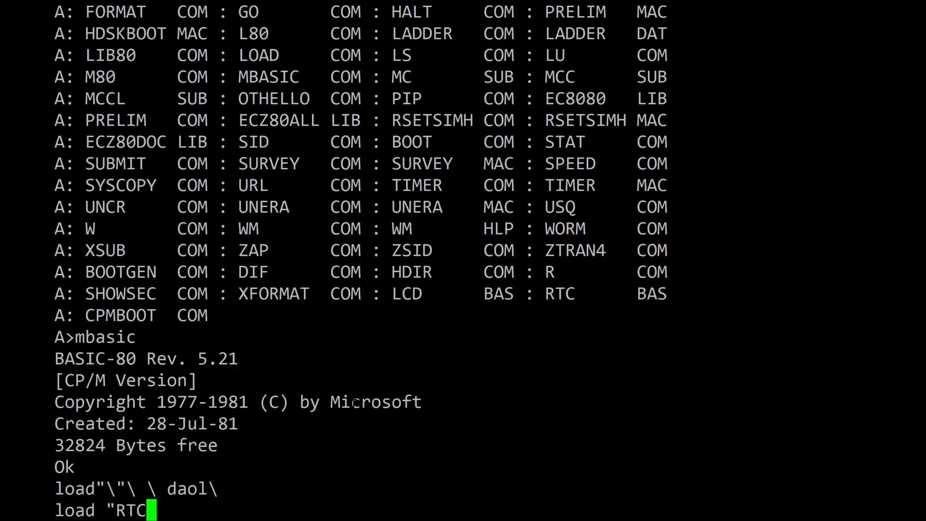
text(.BAS")
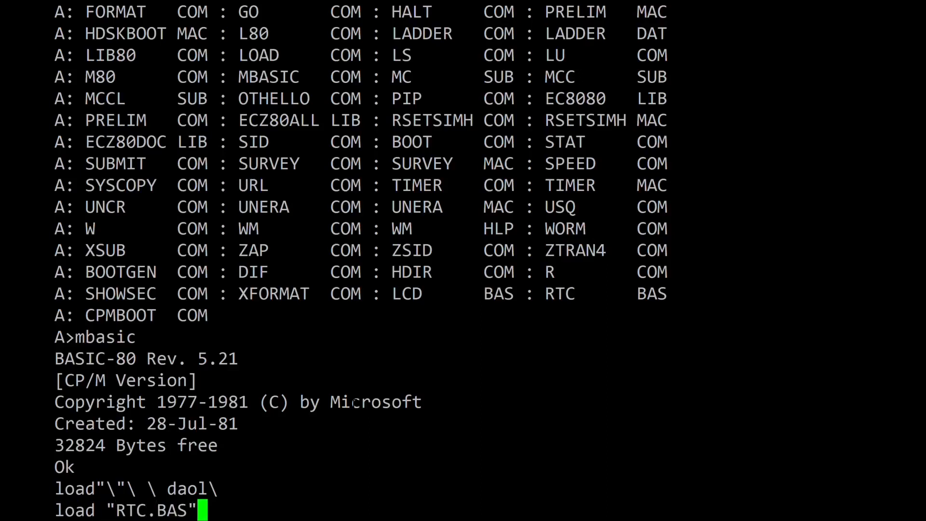
key(Return)
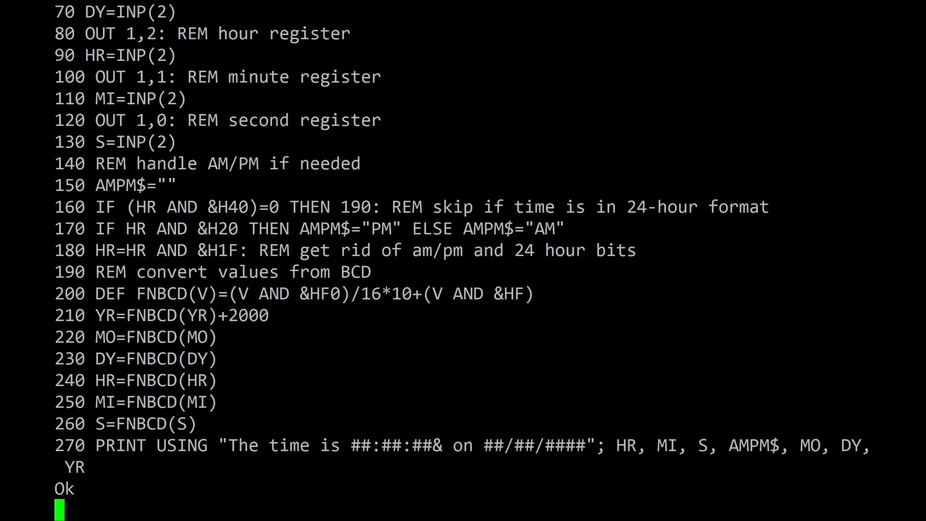
- Run RTC.BAS to print 7: 8:41PM on 1/ 2/2019, then SYSTEM back to A>
key(Return)
text(run)
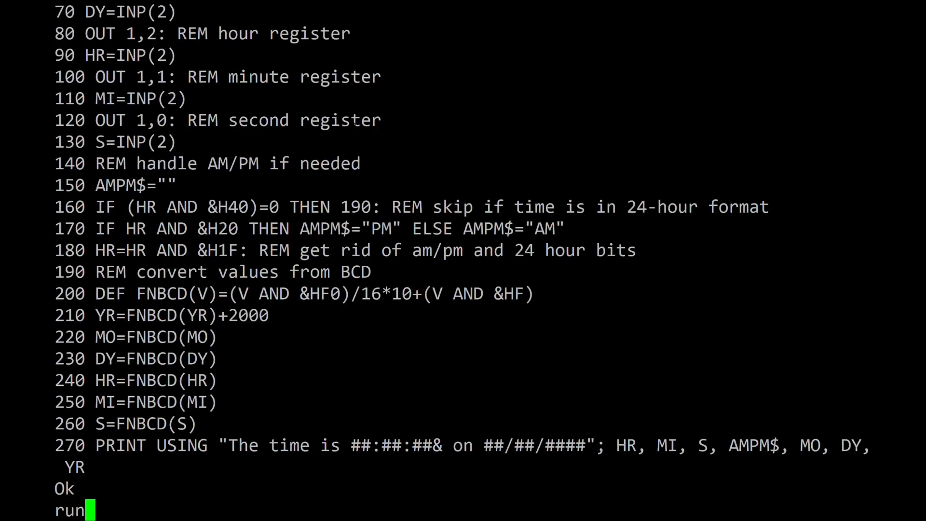
key(Return)
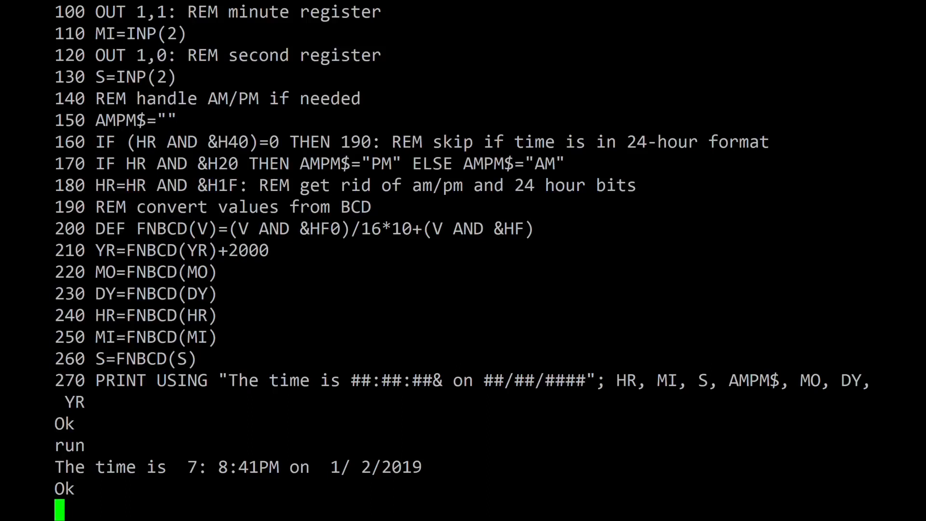
text(system)
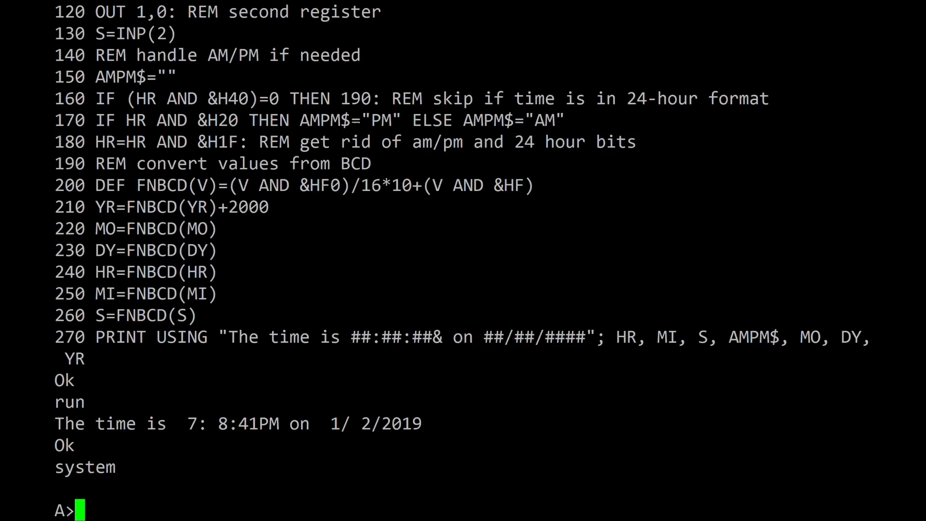
- Launch Ladder from the A> prompt and start its Level 1 board
text(ladder)
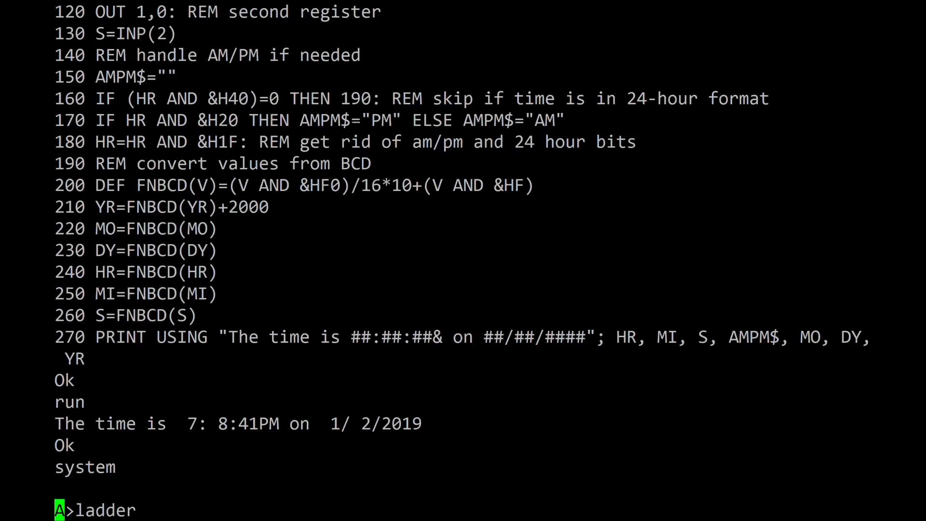
key(Return)
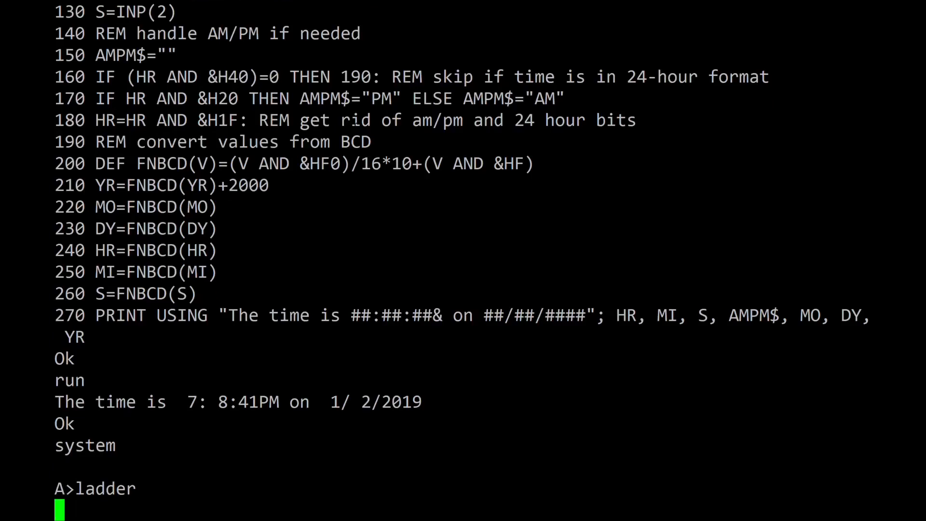
key(Return)
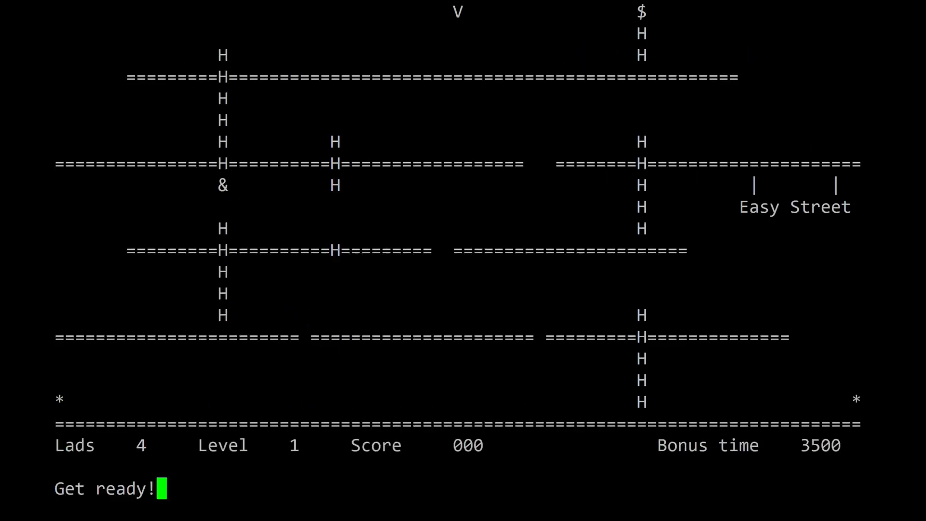
text(z80ctrl>clkdiv)
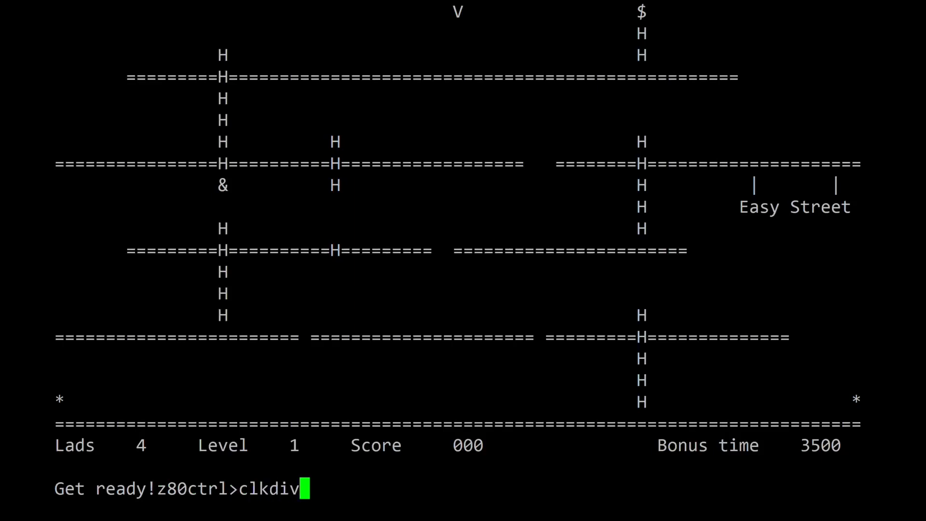
- Check clkdiv shows 10.000 MHz at divider 2, exit Ladder, and return to z80ctrl
key(Return)
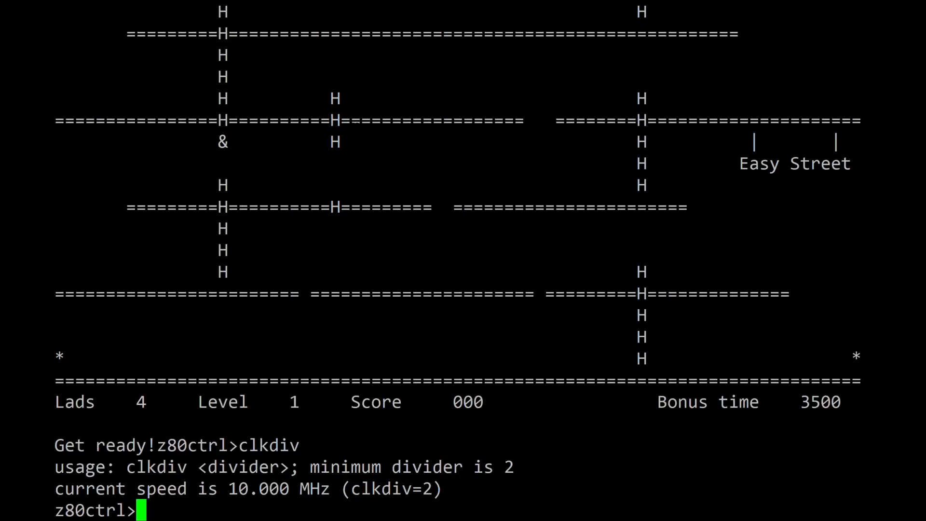
text(cl)
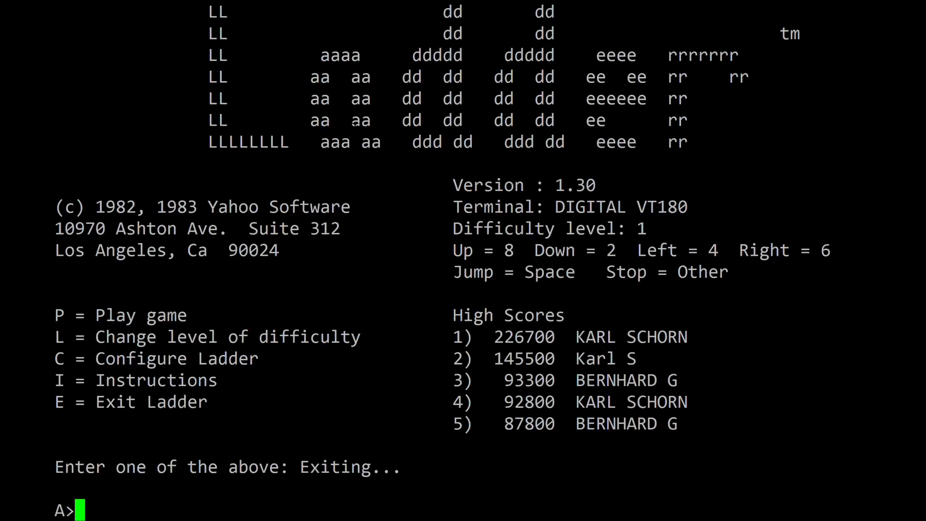
text(z80ctrl>)
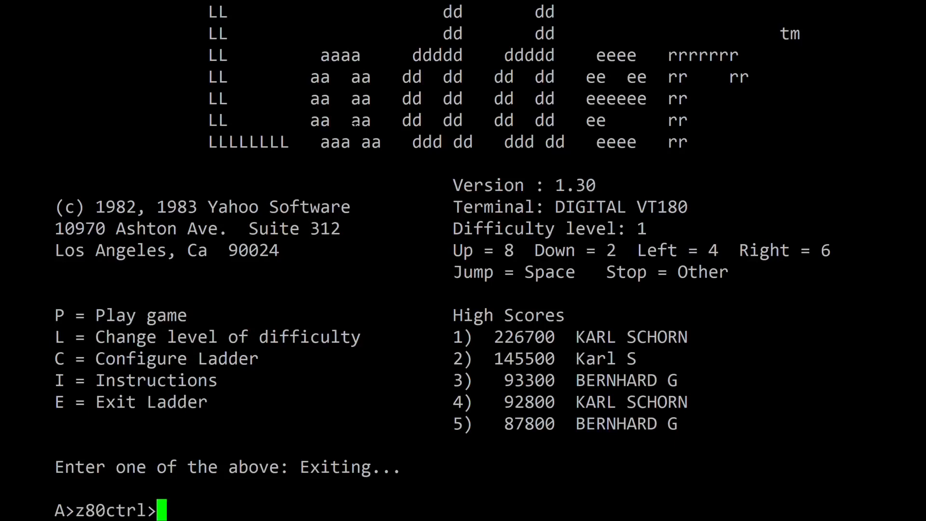